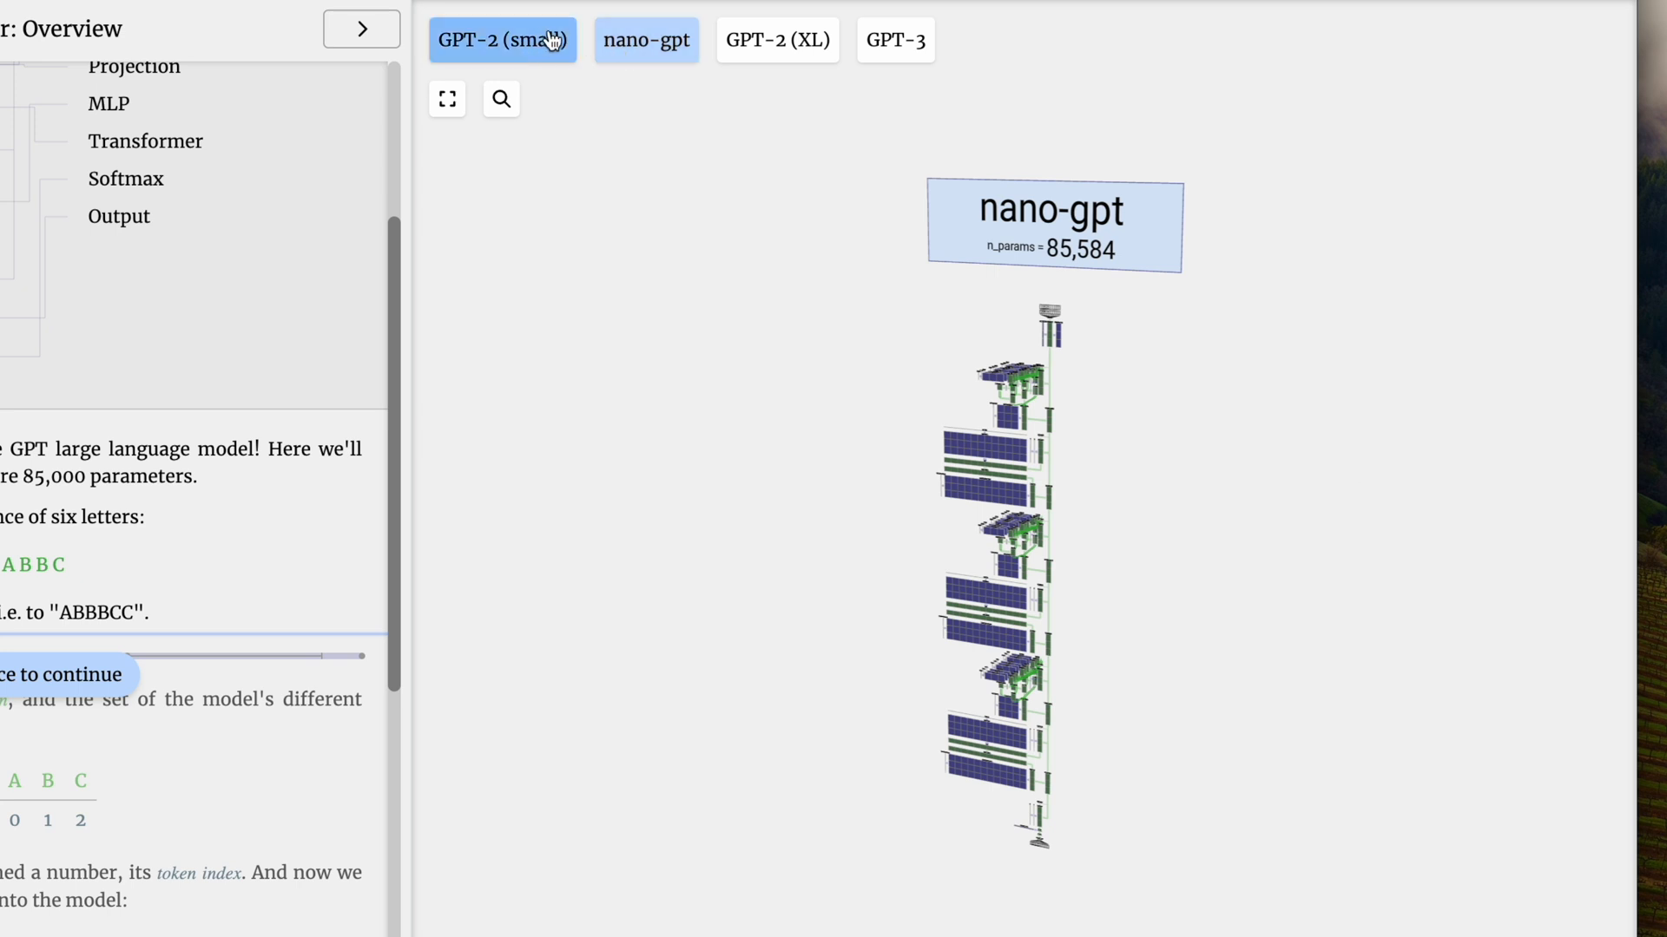
# Display GPT-2 (small) and then GPT-2 (XL) beside nano-gpt.
pyautogui.click(776, 41)
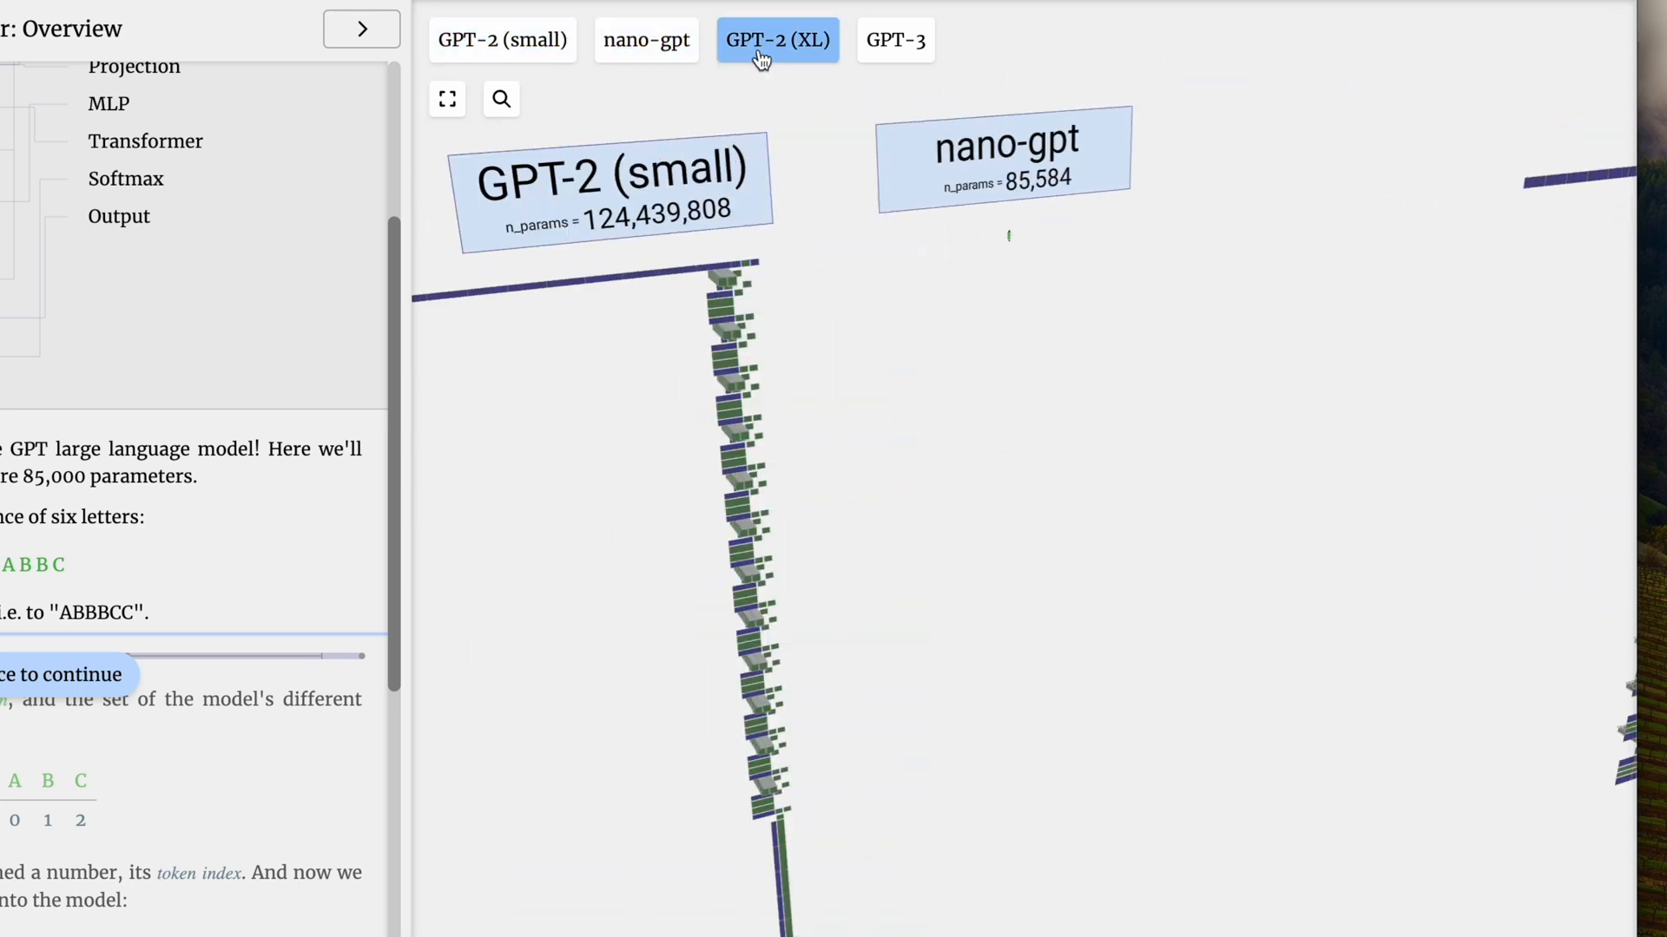
pyautogui.click(894, 41)
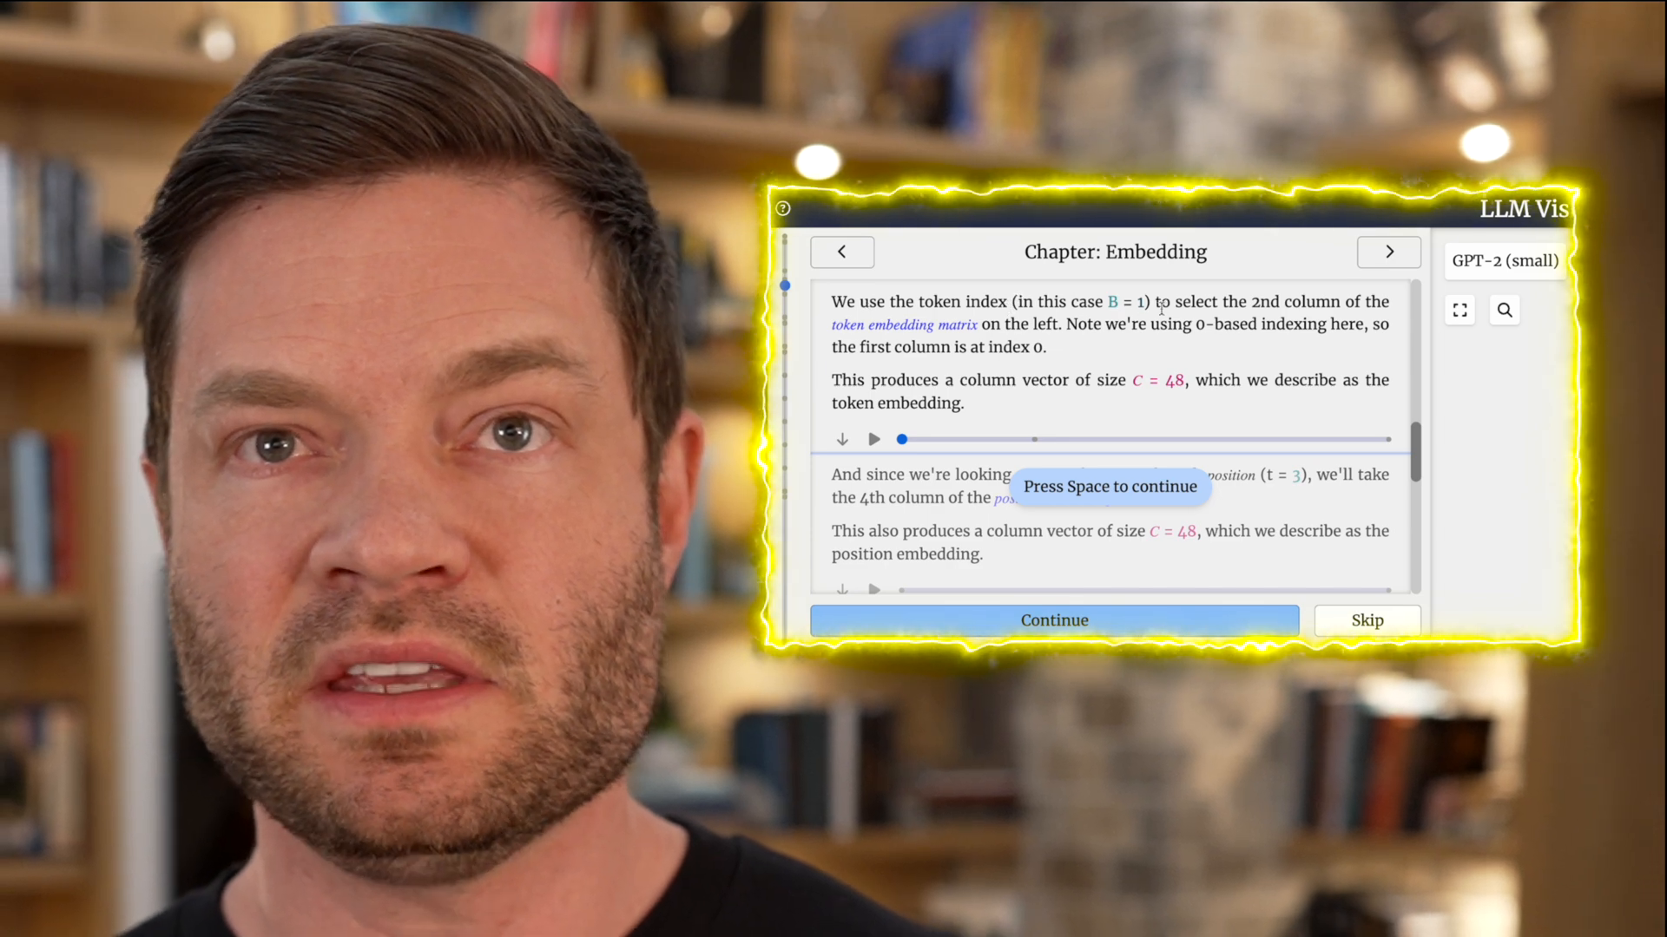
# Continue through the Embedding chapter's token and position embedding steps.
pyautogui.click(1052, 620)
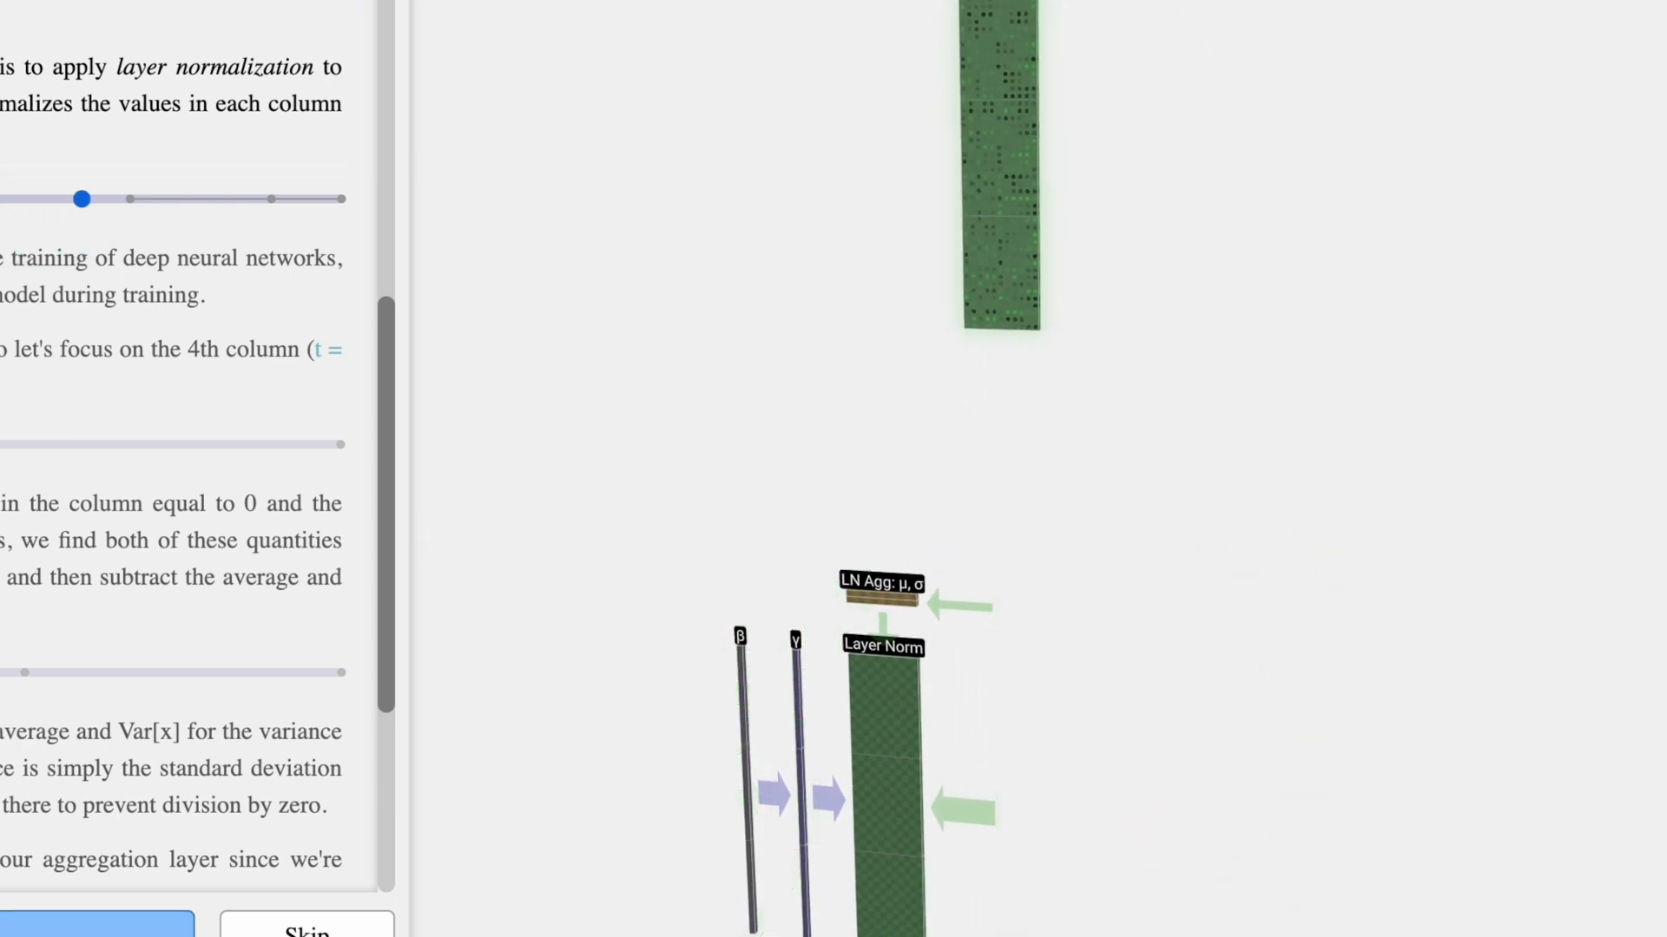
# Drag the view to the Layer Norm block with its β and γ vectors.
pyautogui.moveTo(81, 199); pyautogui.dragTo(342, 177)
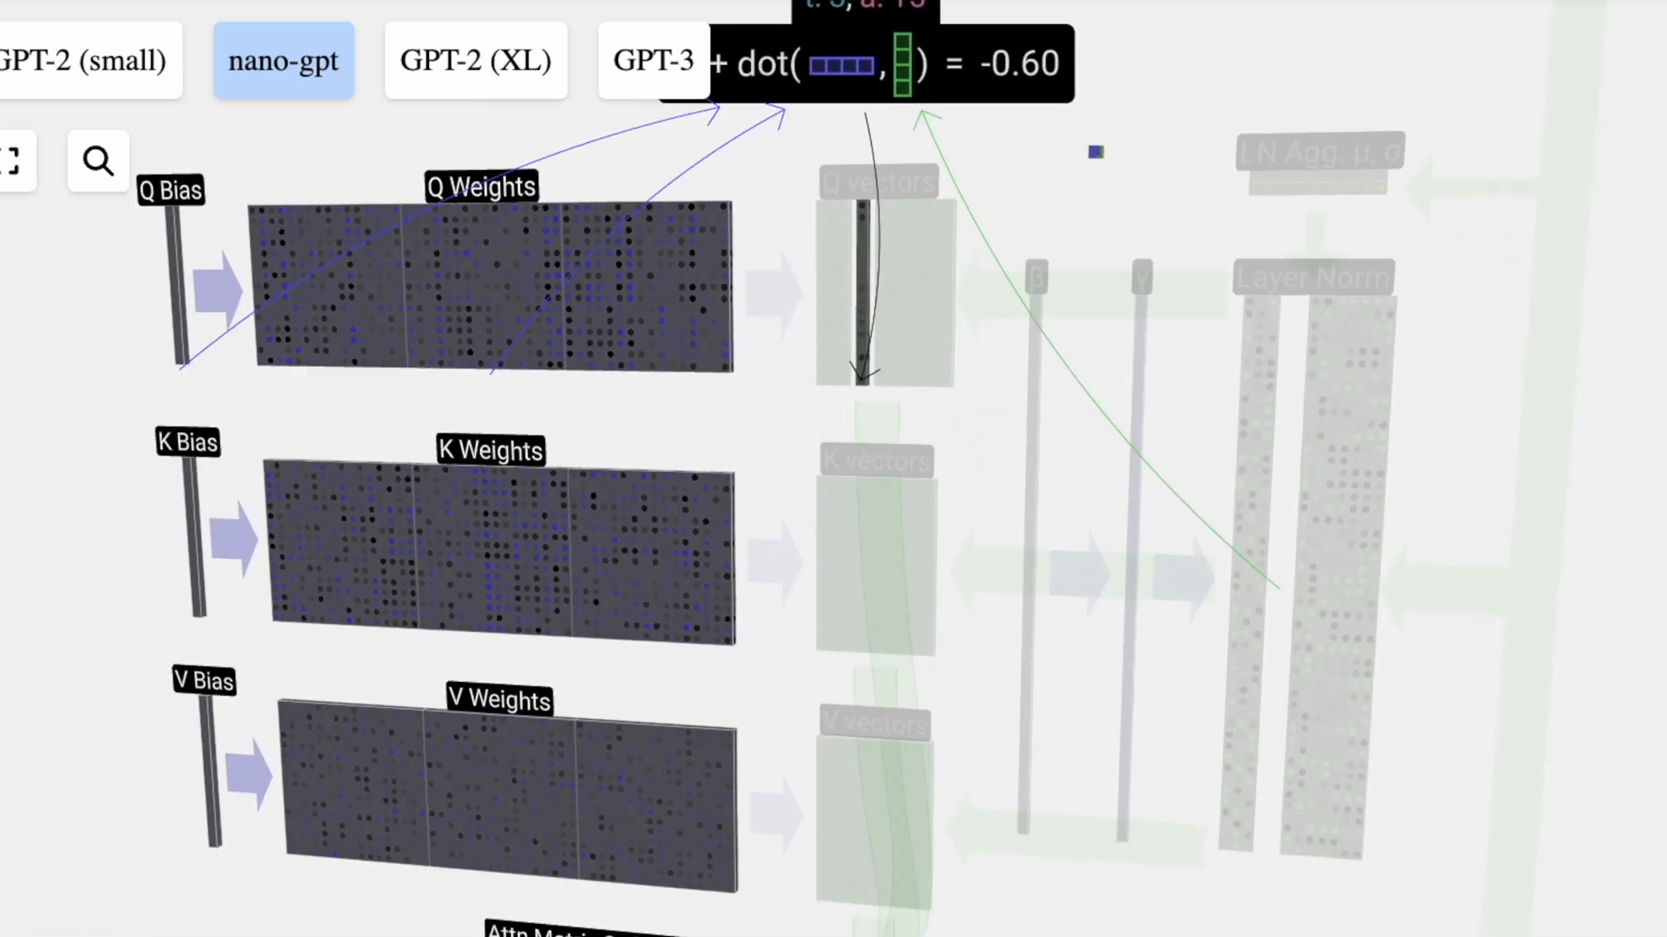
# Scroll through the dot product, causal masking and sqrt(A) scaling paragraphs.
pyautogui.scroll(-3)
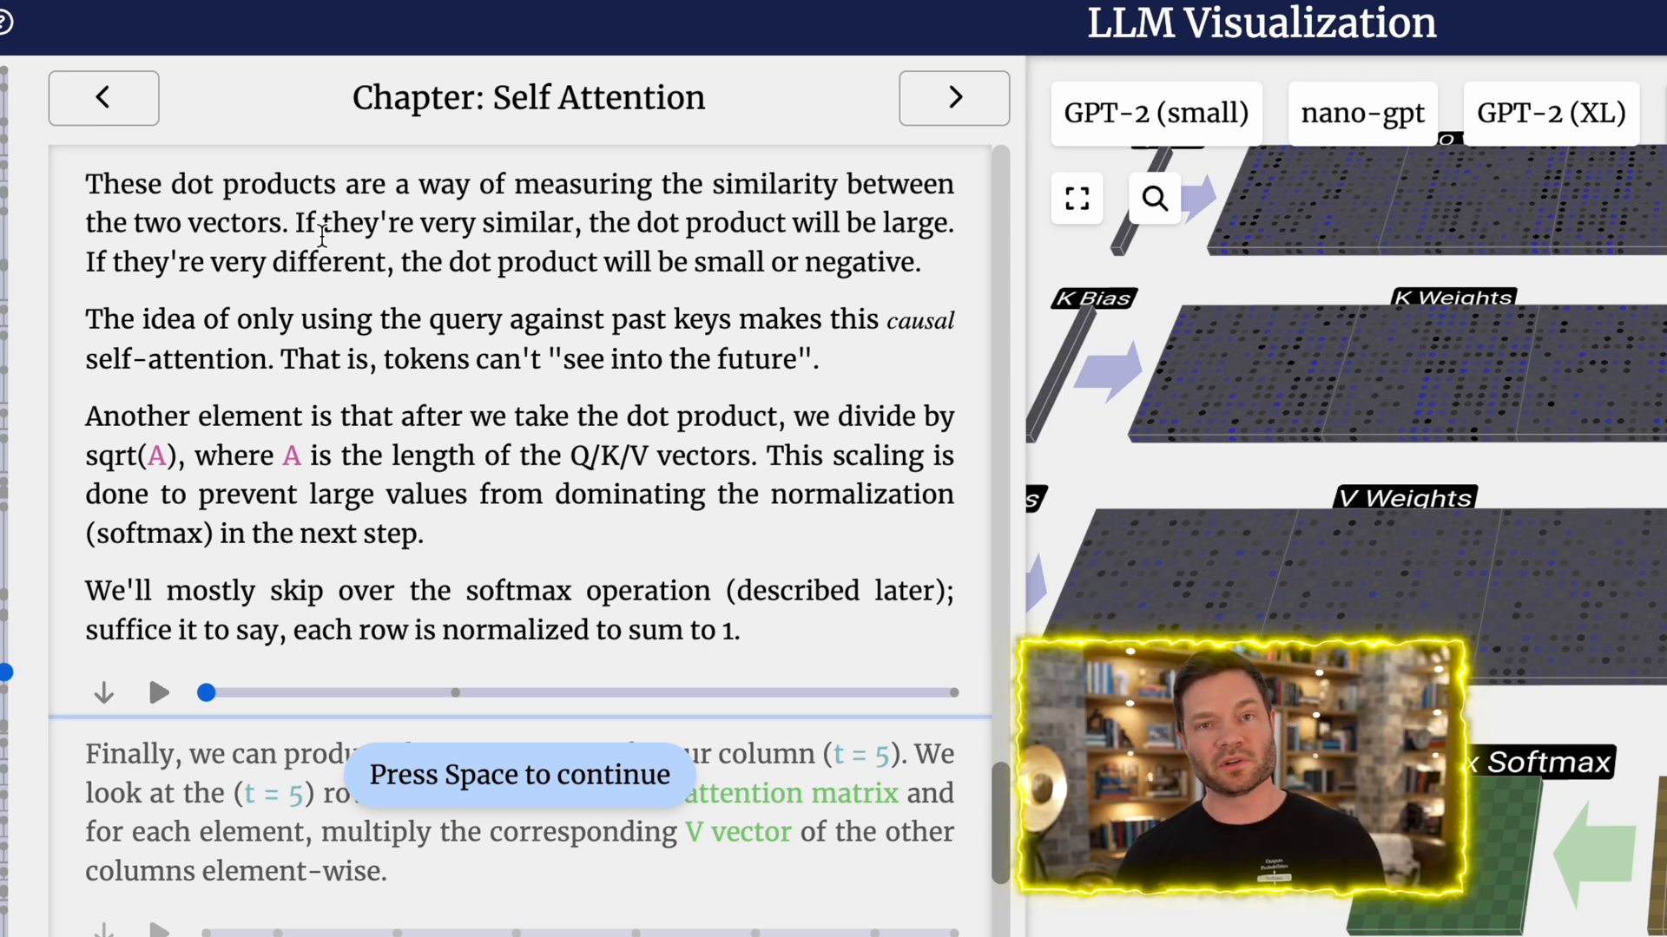
# Scroll the text and continue to the V output step (dot product 0.17).
pyautogui.scroll(-3)
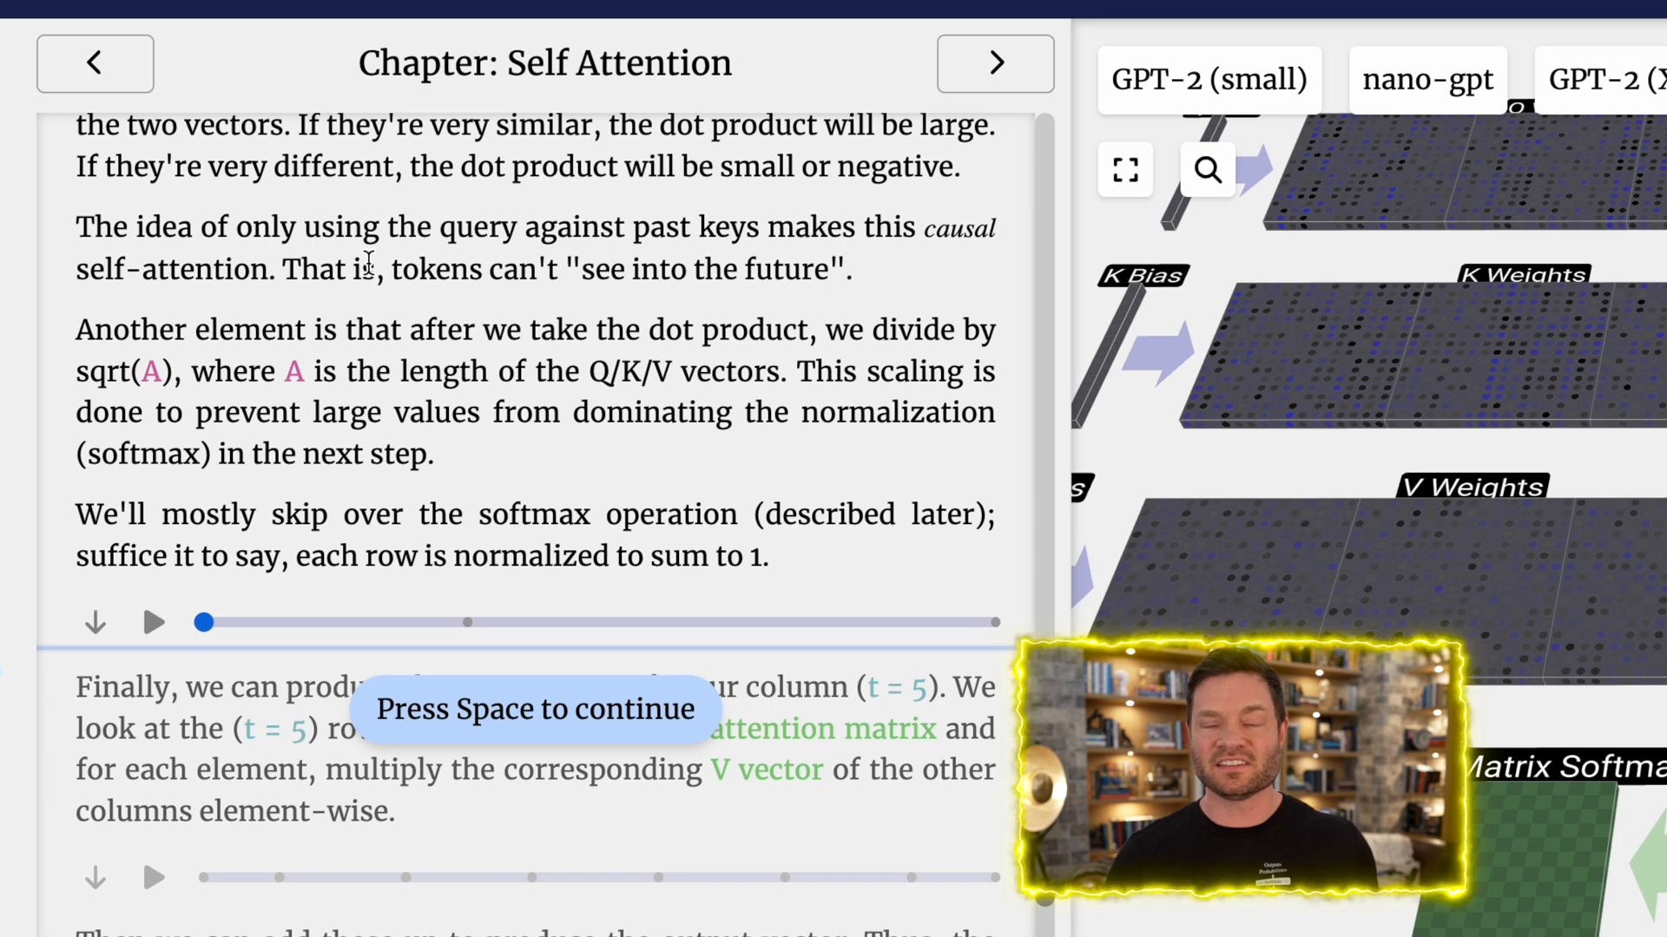
pyautogui.press('space')
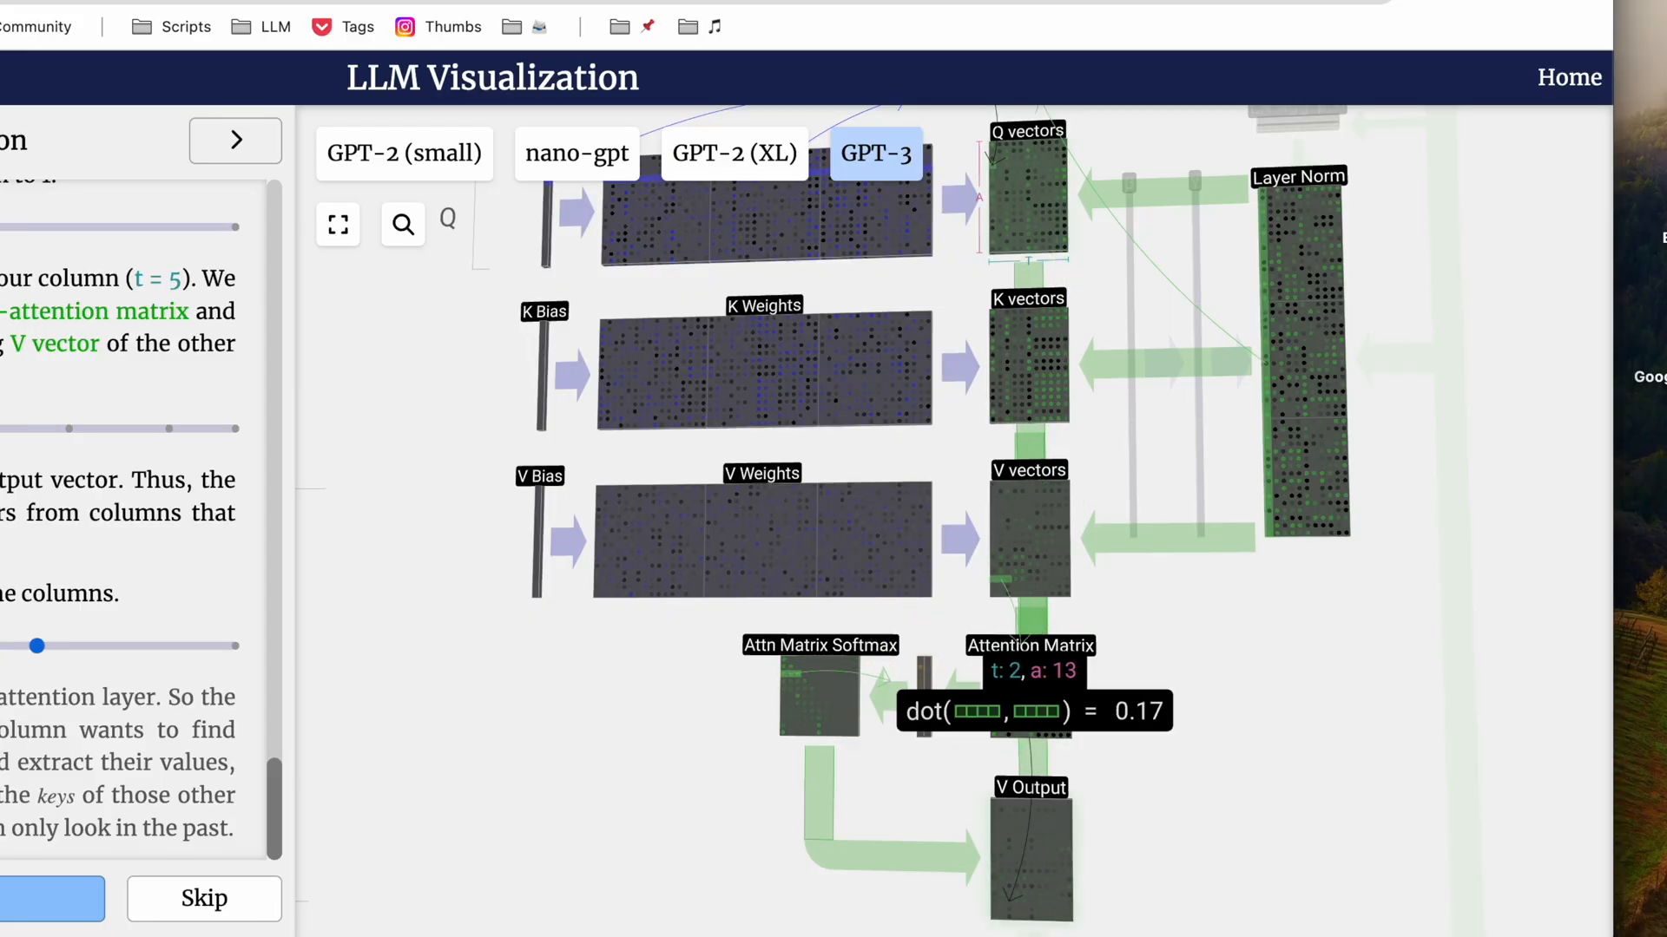
# Scrub the attention matrix dot-product animation forward to later columns.
pyautogui.moveTo(39, 645); pyautogui.dragTo(176, 645)
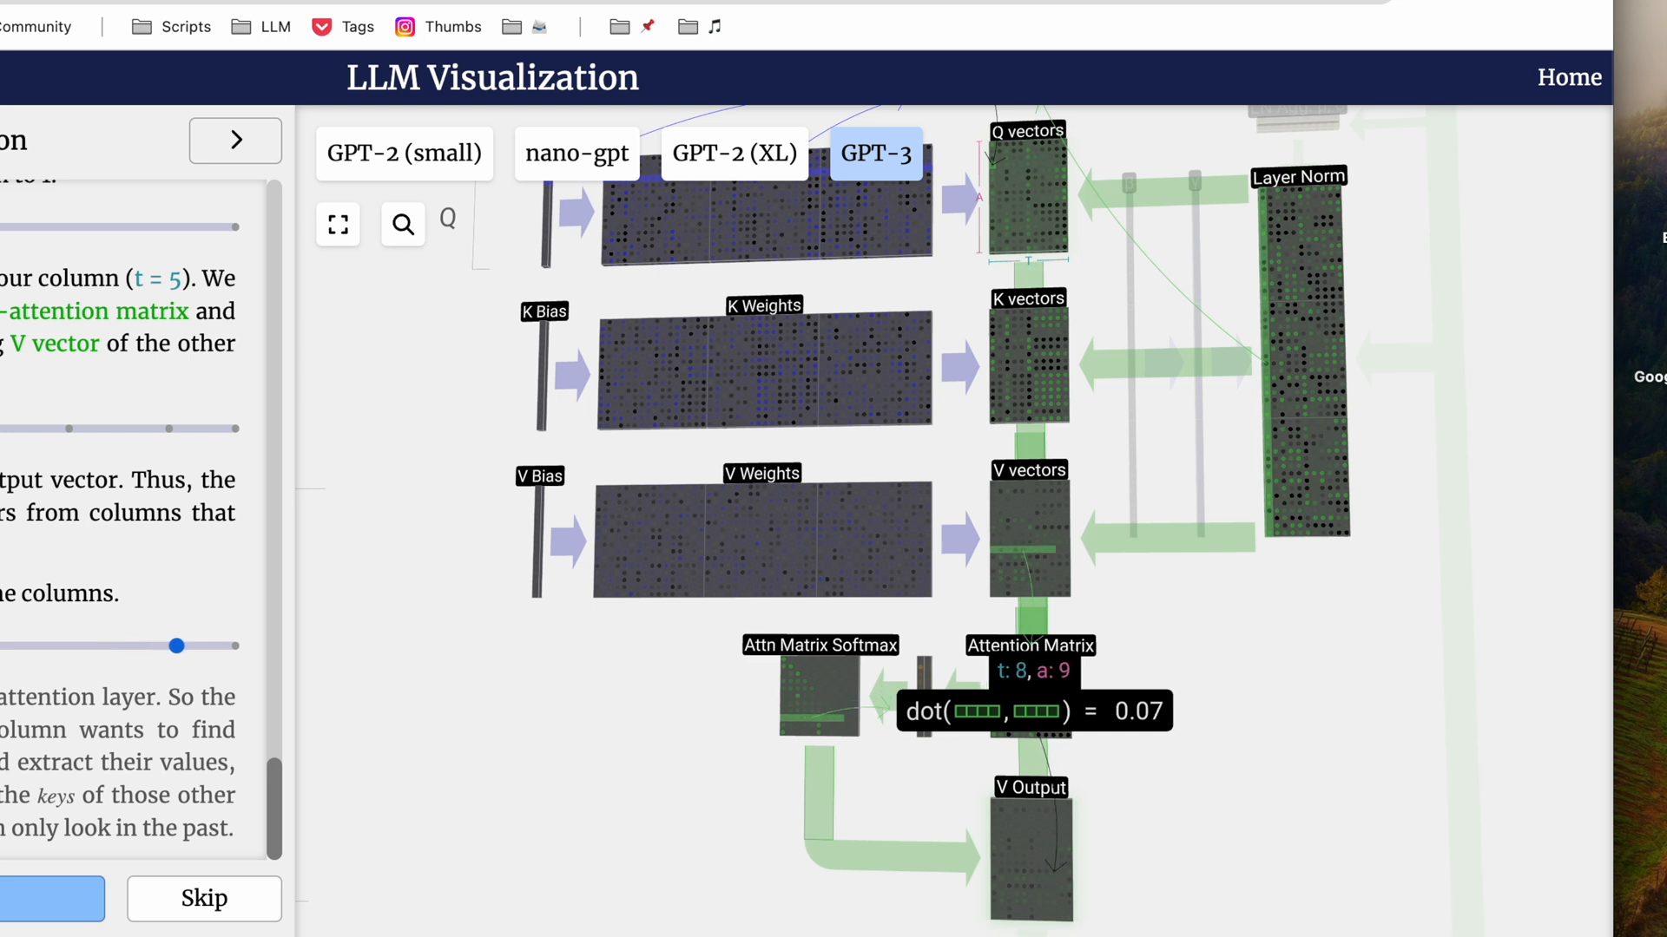
pyautogui.moveTo(176, 645); pyautogui.dragTo(233, 645)
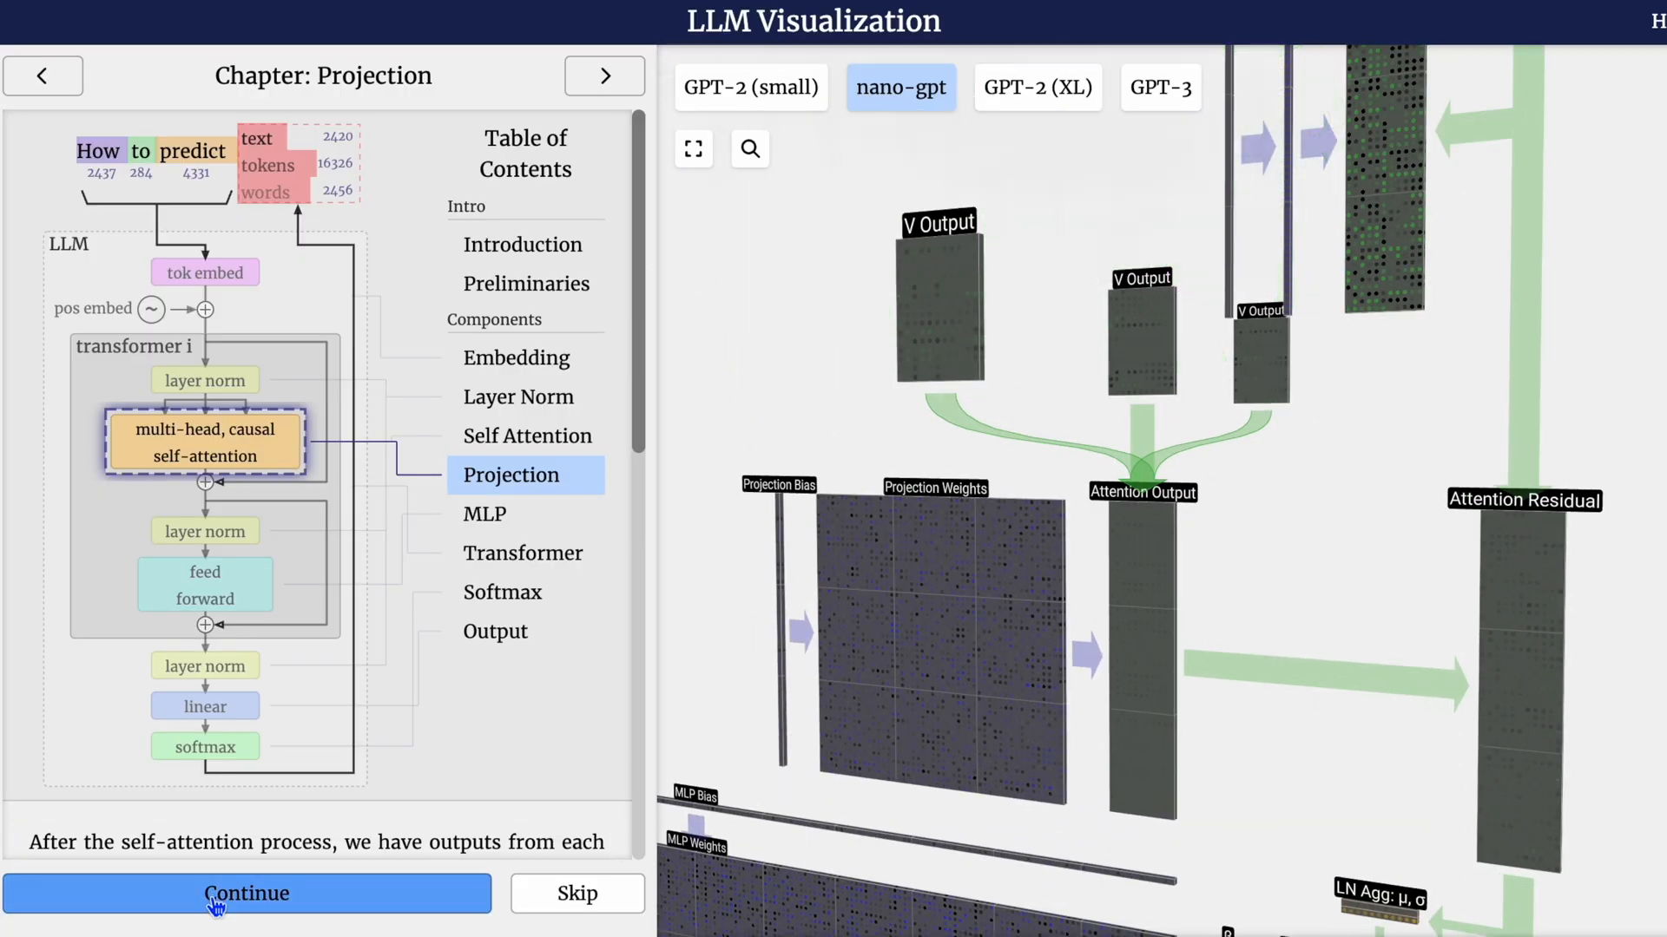
# Reveal the Projection chapter's head stacking, projection and residual steps, reaching the MLP chapter.
pyautogui.click(247, 893)
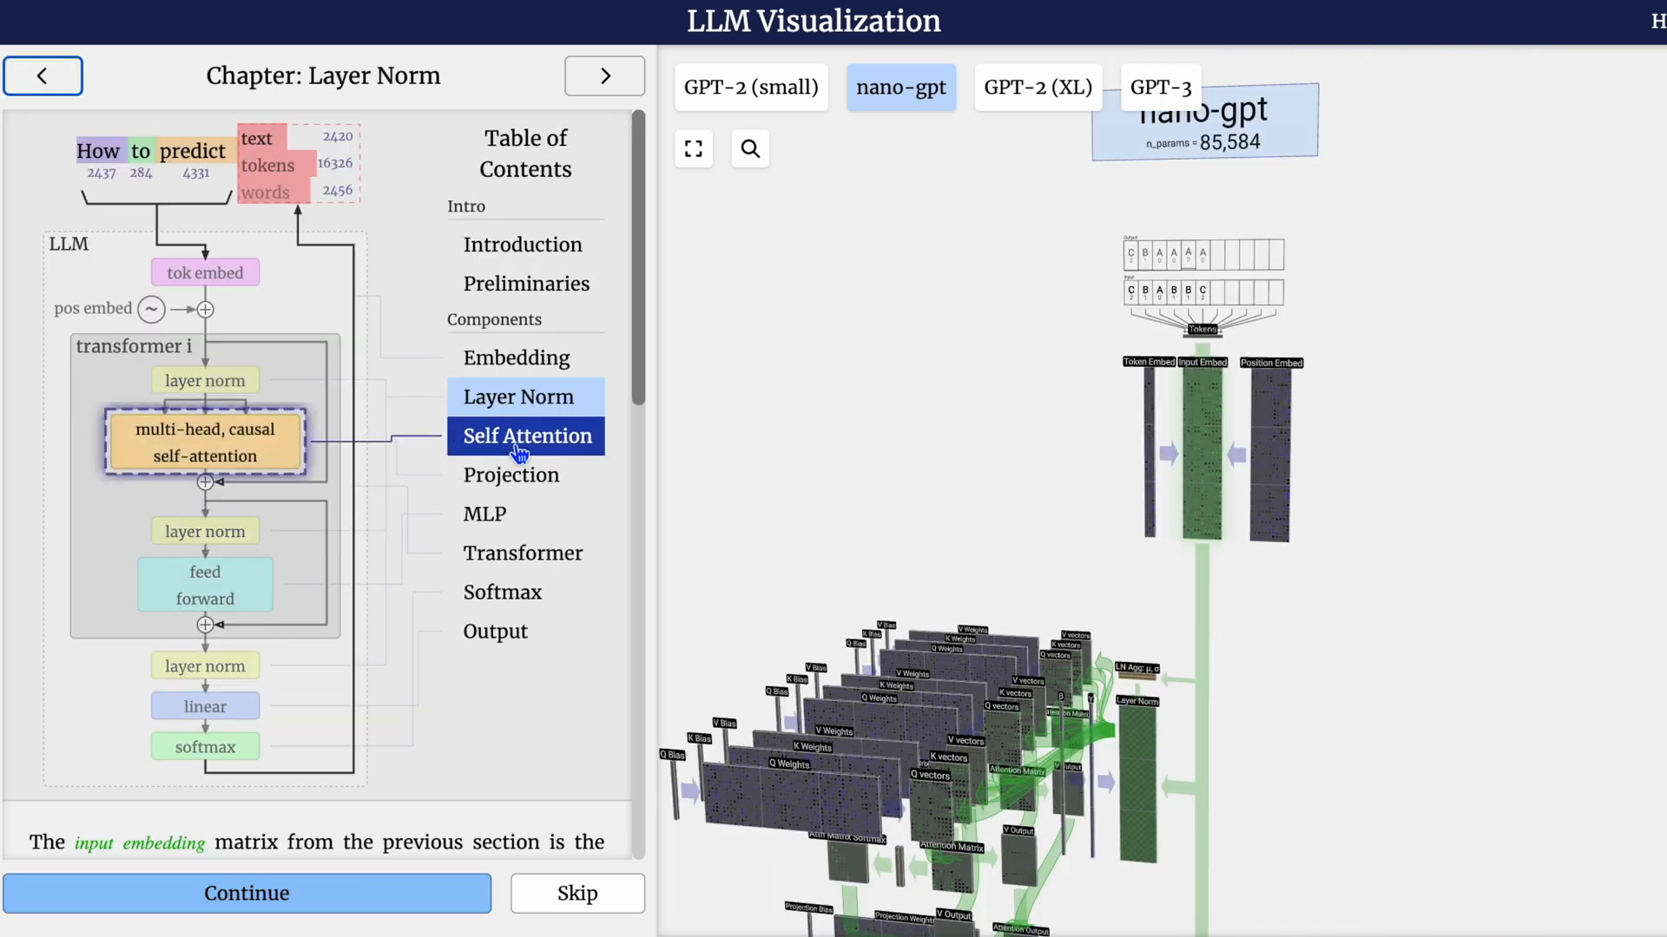
pyautogui.click(245, 893)
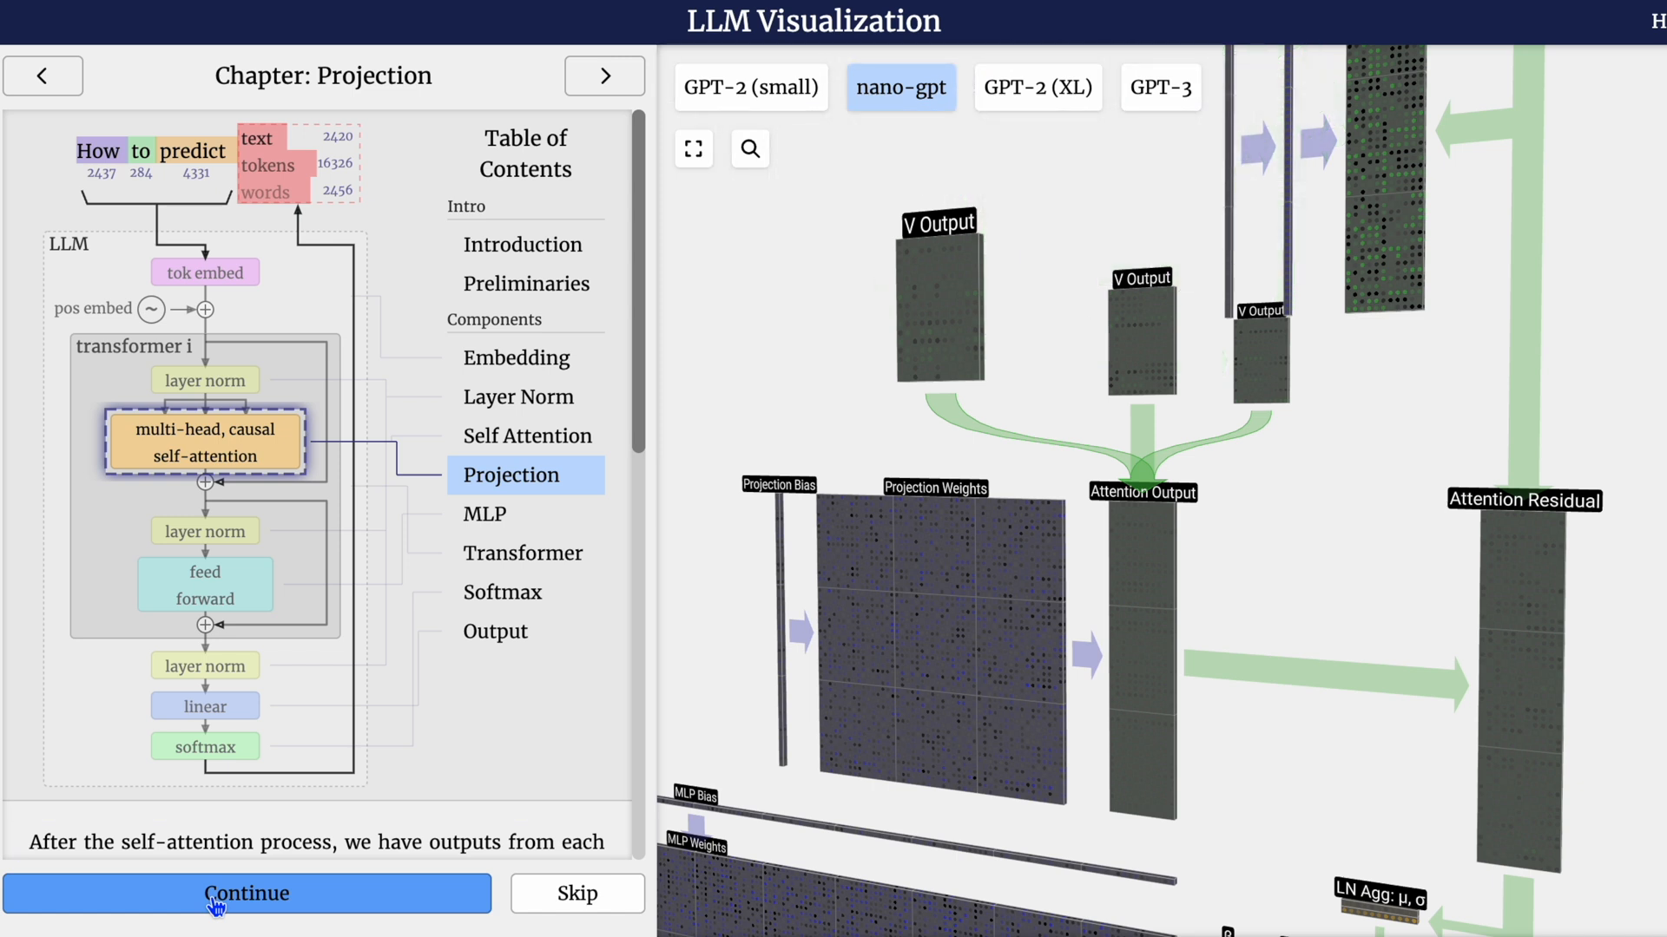
pyautogui.click(245, 894)
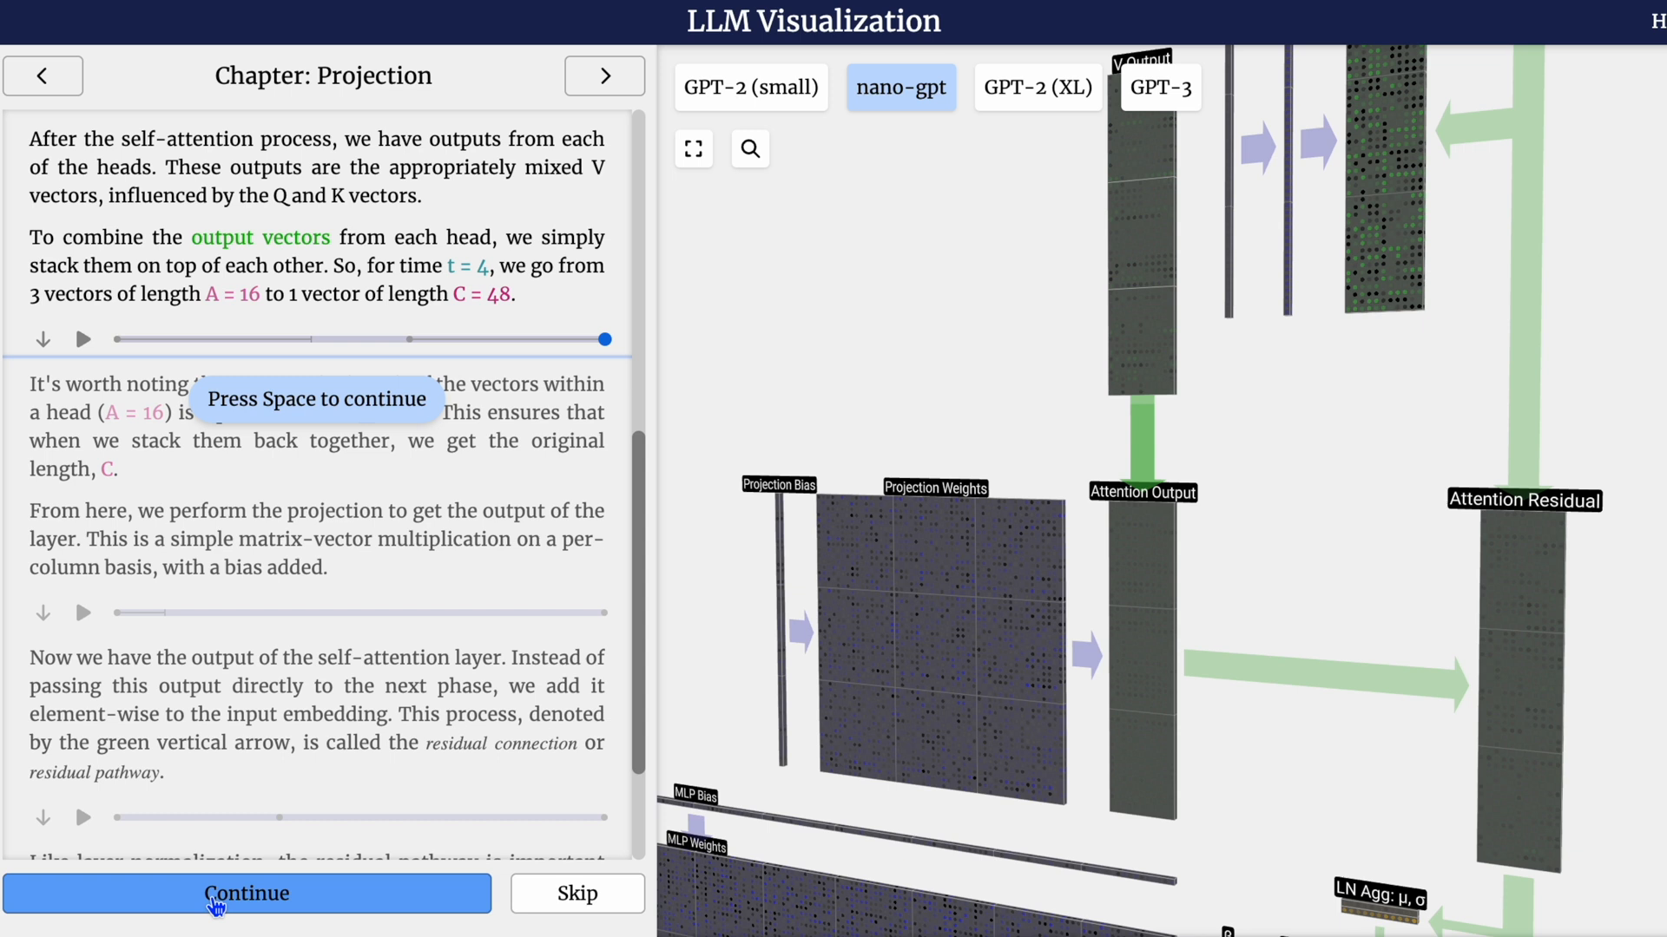
pyautogui.click(246, 893)
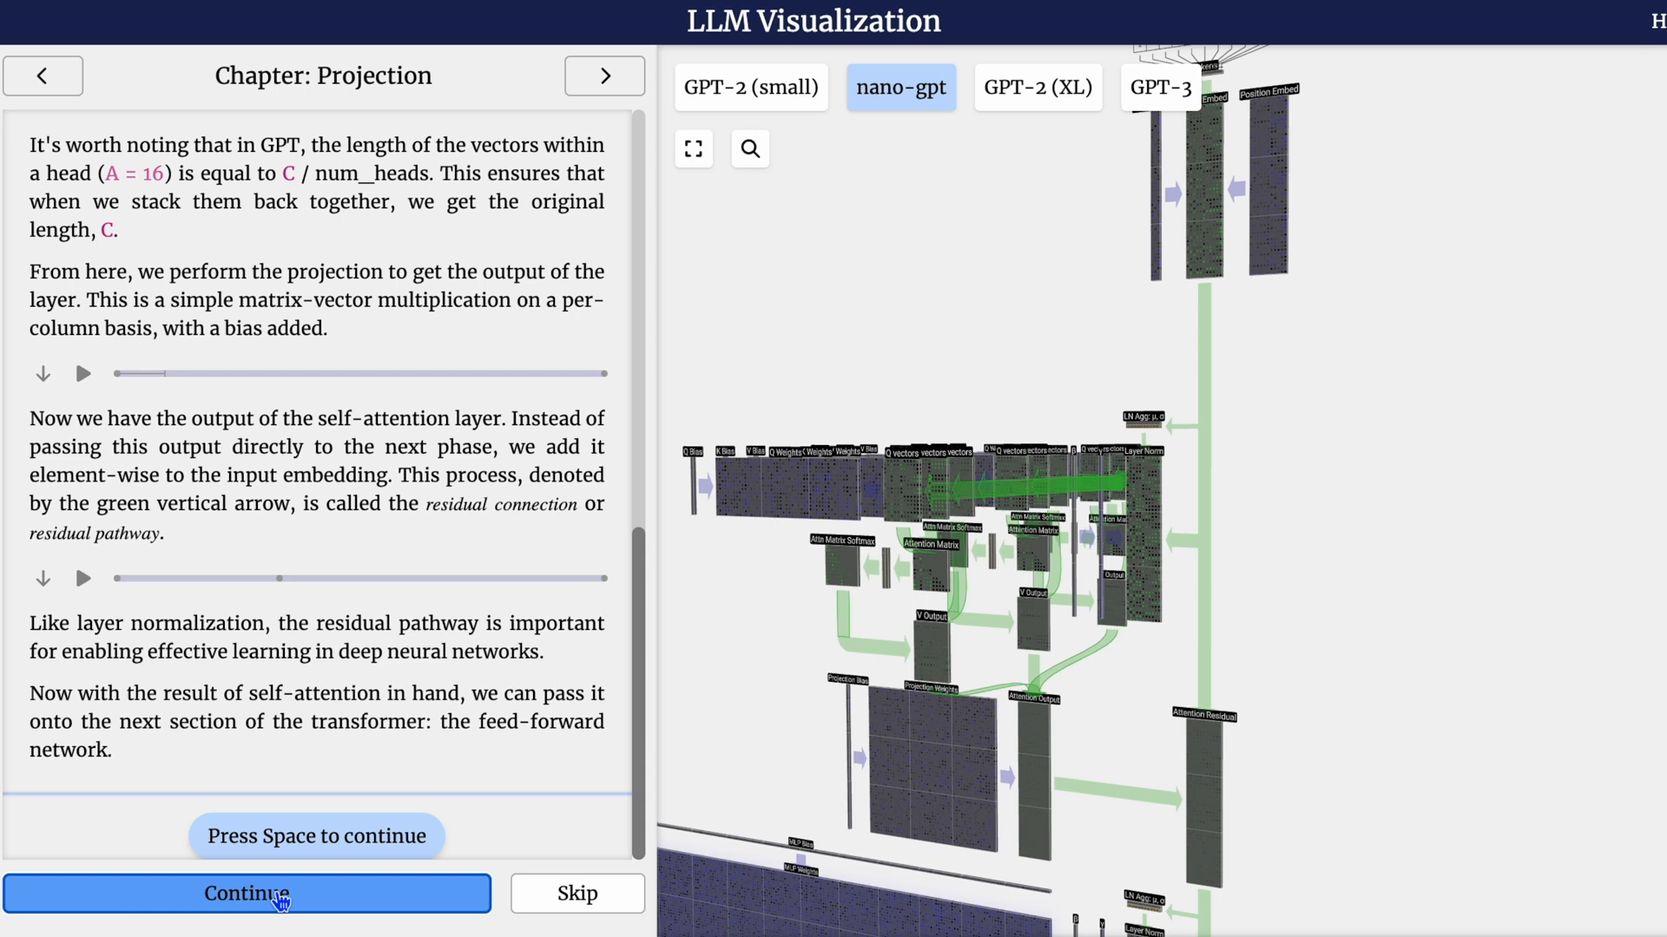
pyautogui.click(245, 894)
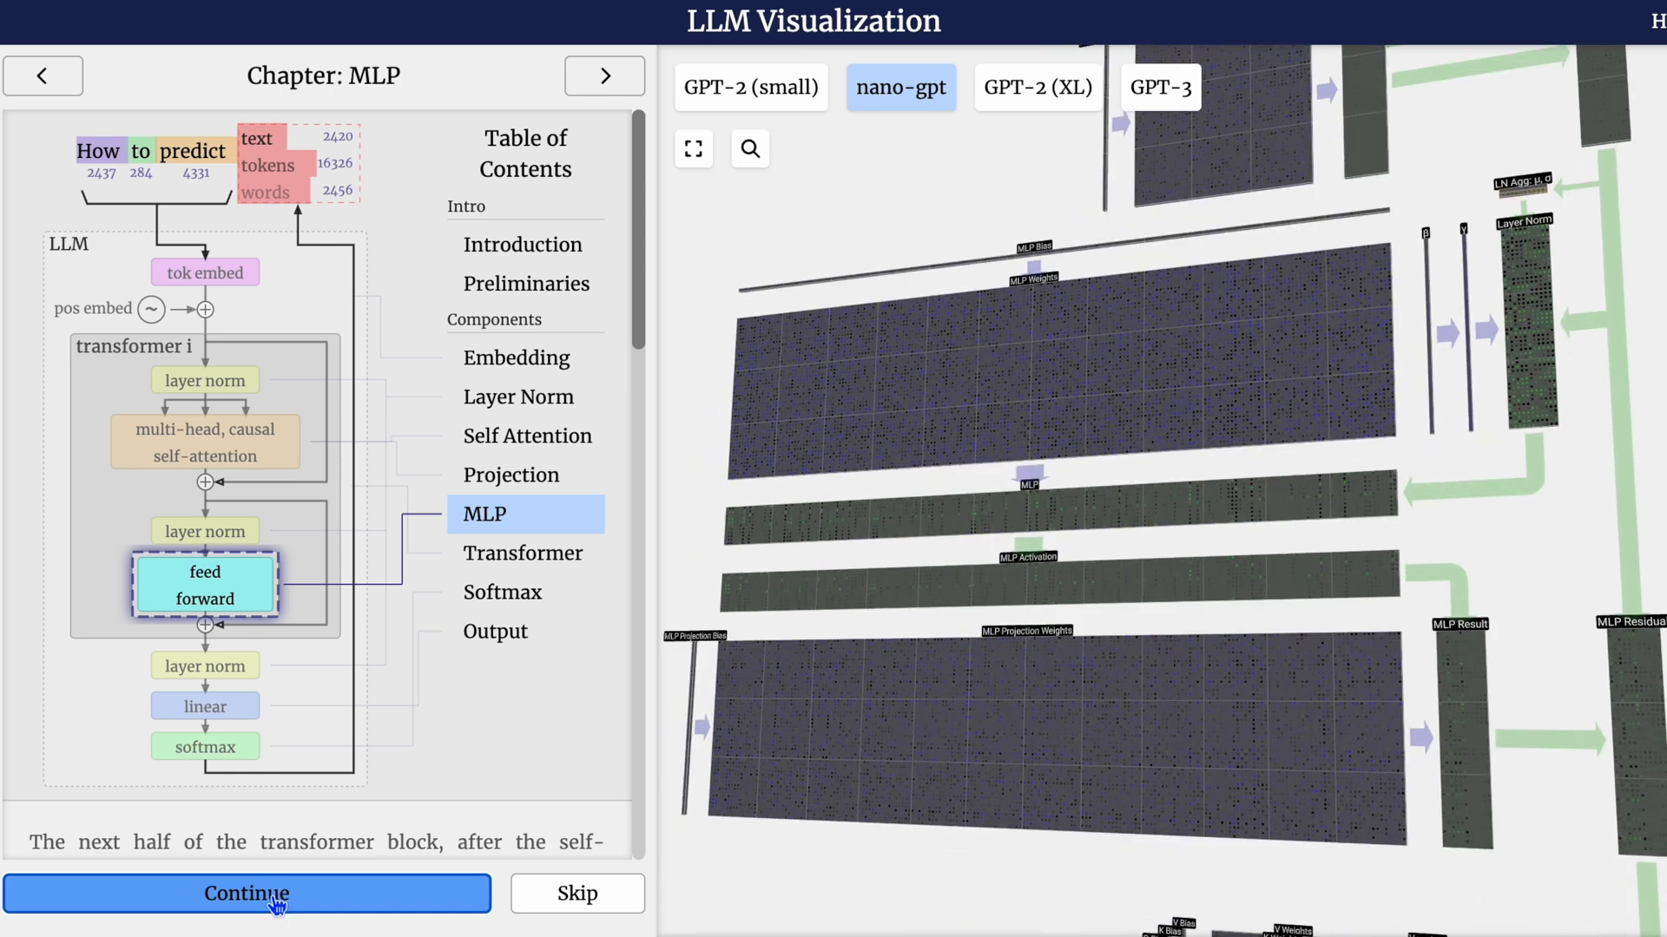
# Advance the MLP chapter to the GELU activation paragraph and graph.
pyautogui.click(246, 893)
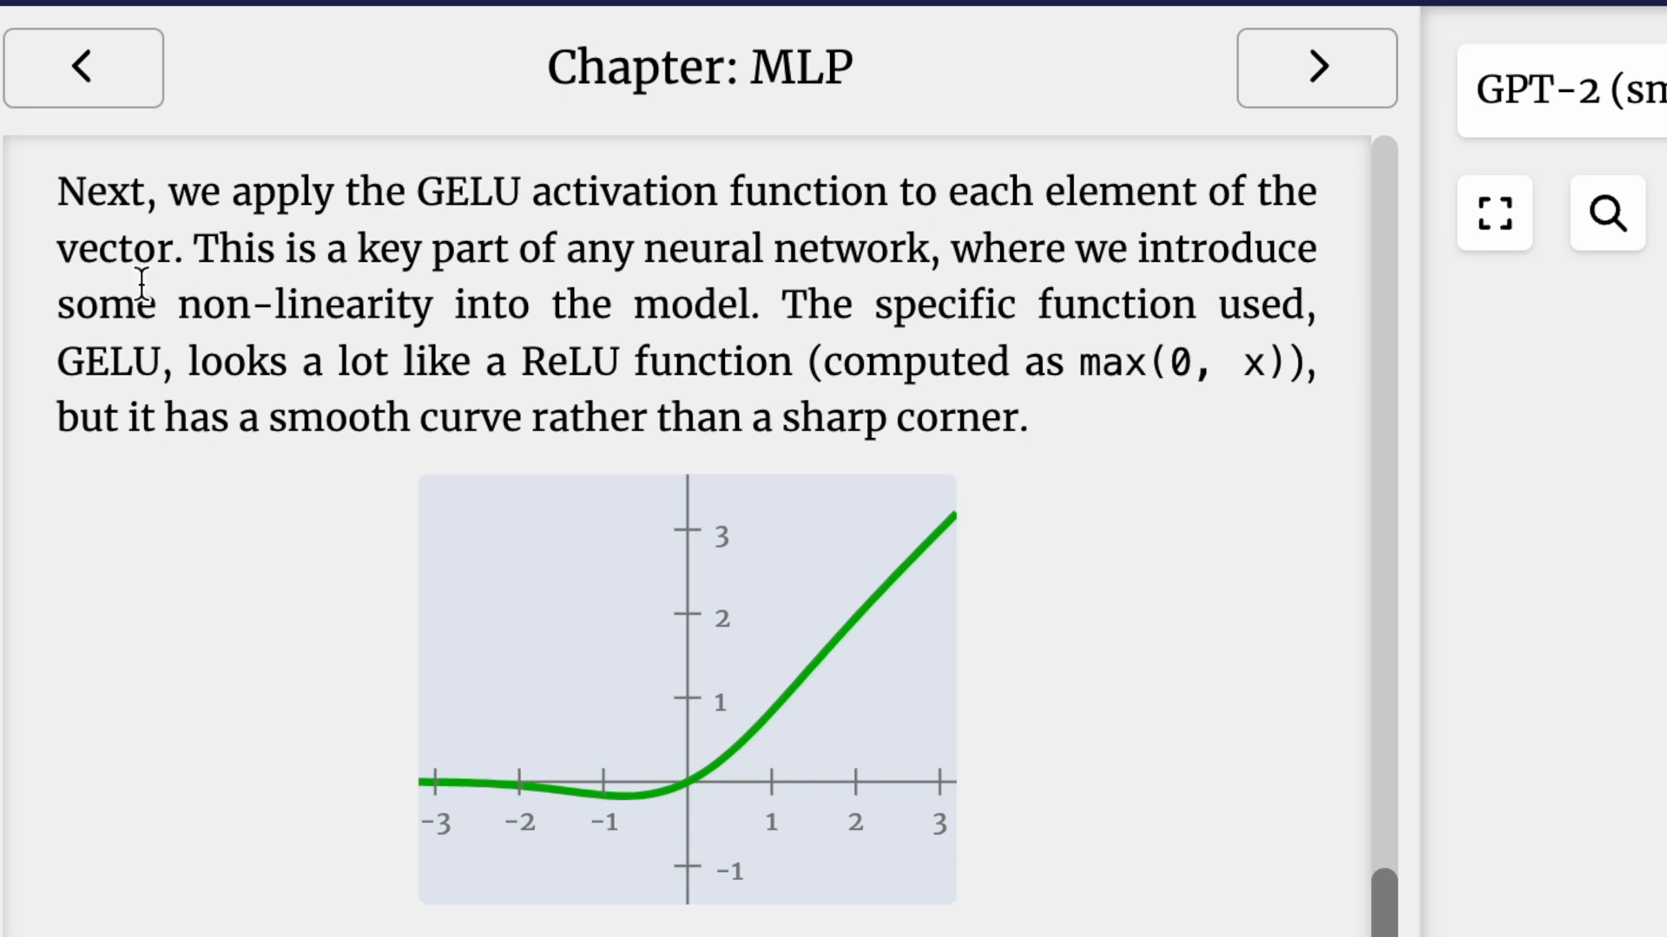
pyautogui.moveTo(236, 247)
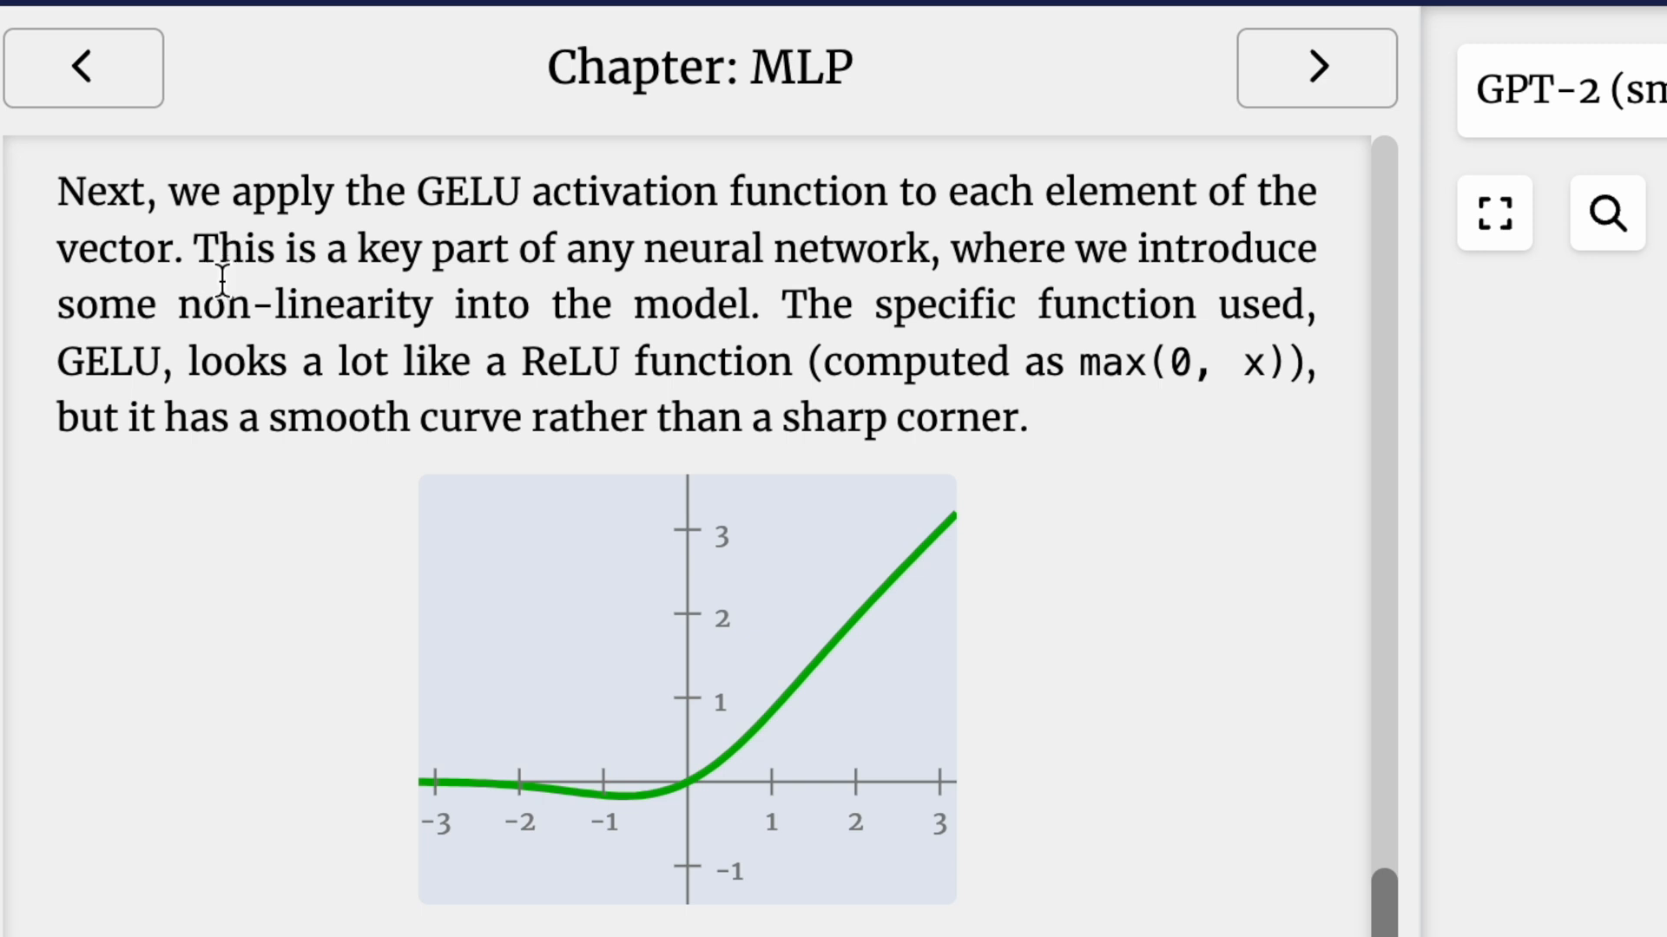
pyautogui.moveTo(789, 305)
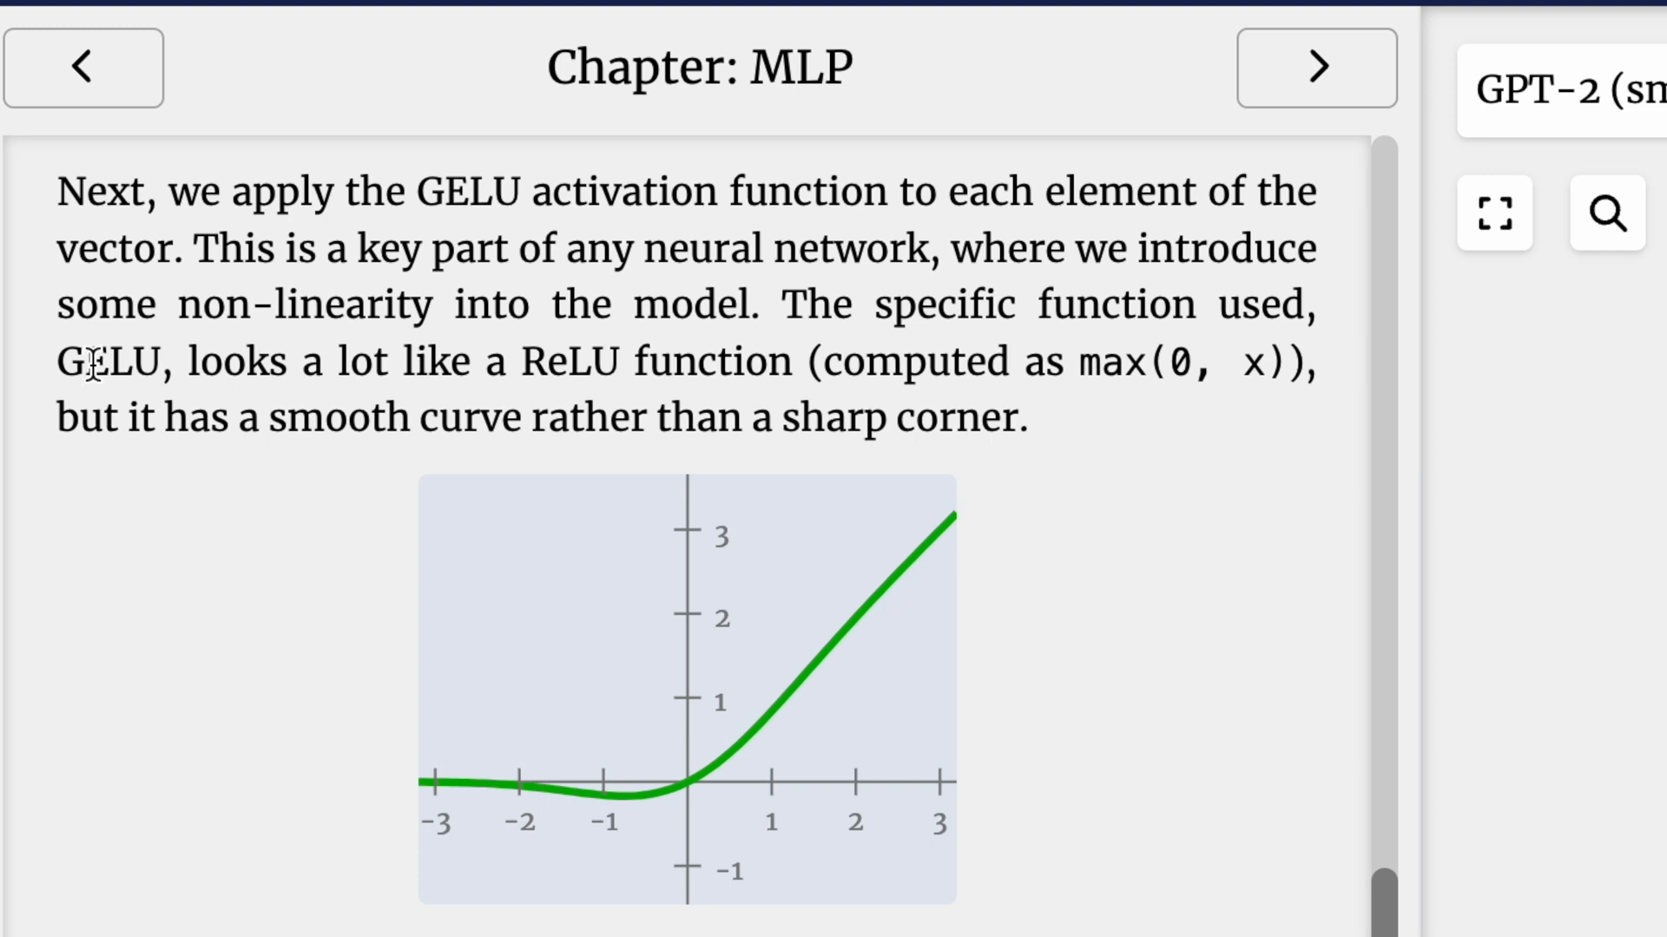
# Continue past GELU to the MLP Result and MLP Residual blocks.
pyautogui.click(834, 24)
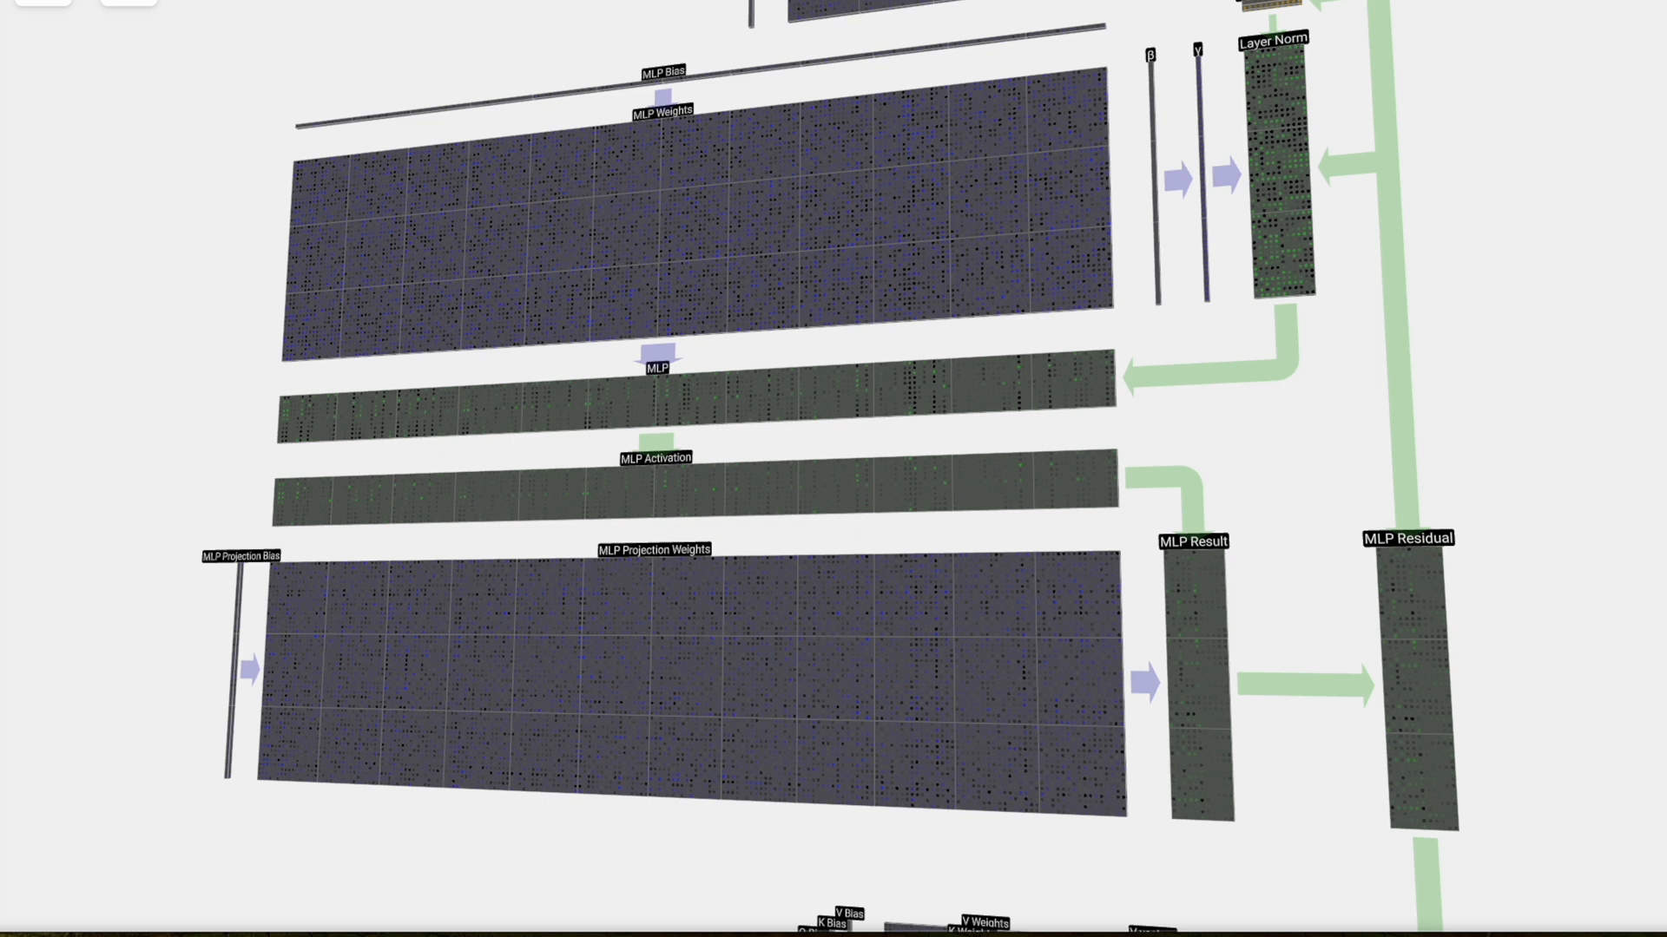
# Continue the tour to the zoomed-out stacked transformer blocks and scroll the text.
pyautogui.click(720, 19)
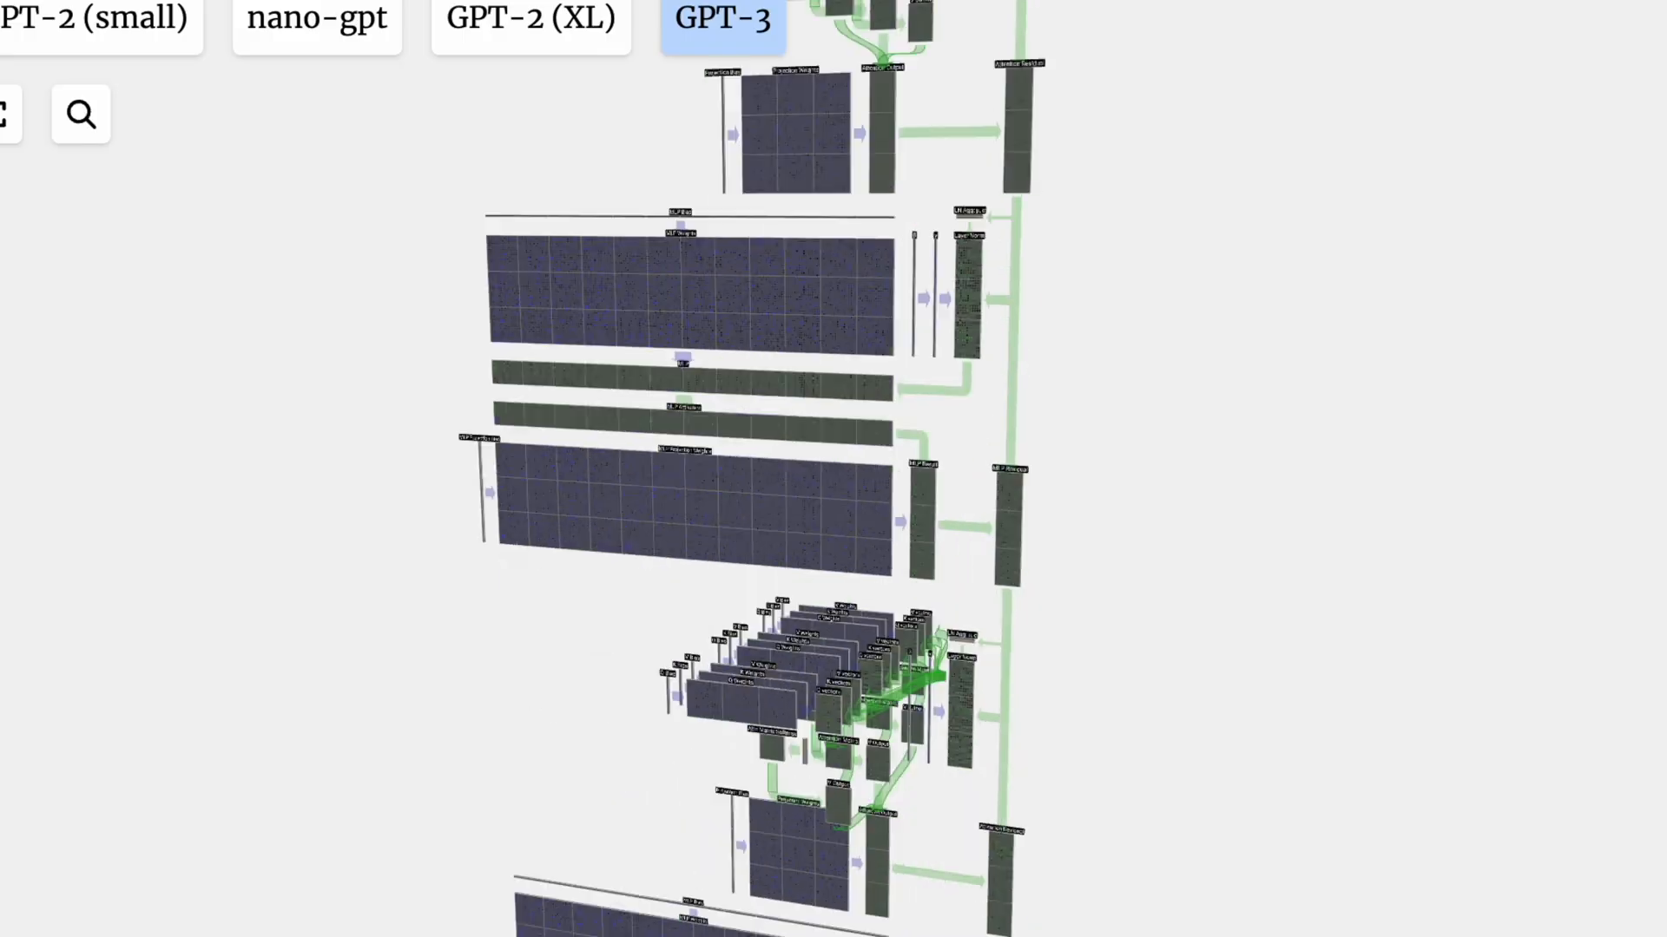
pyautogui.scroll(-3)
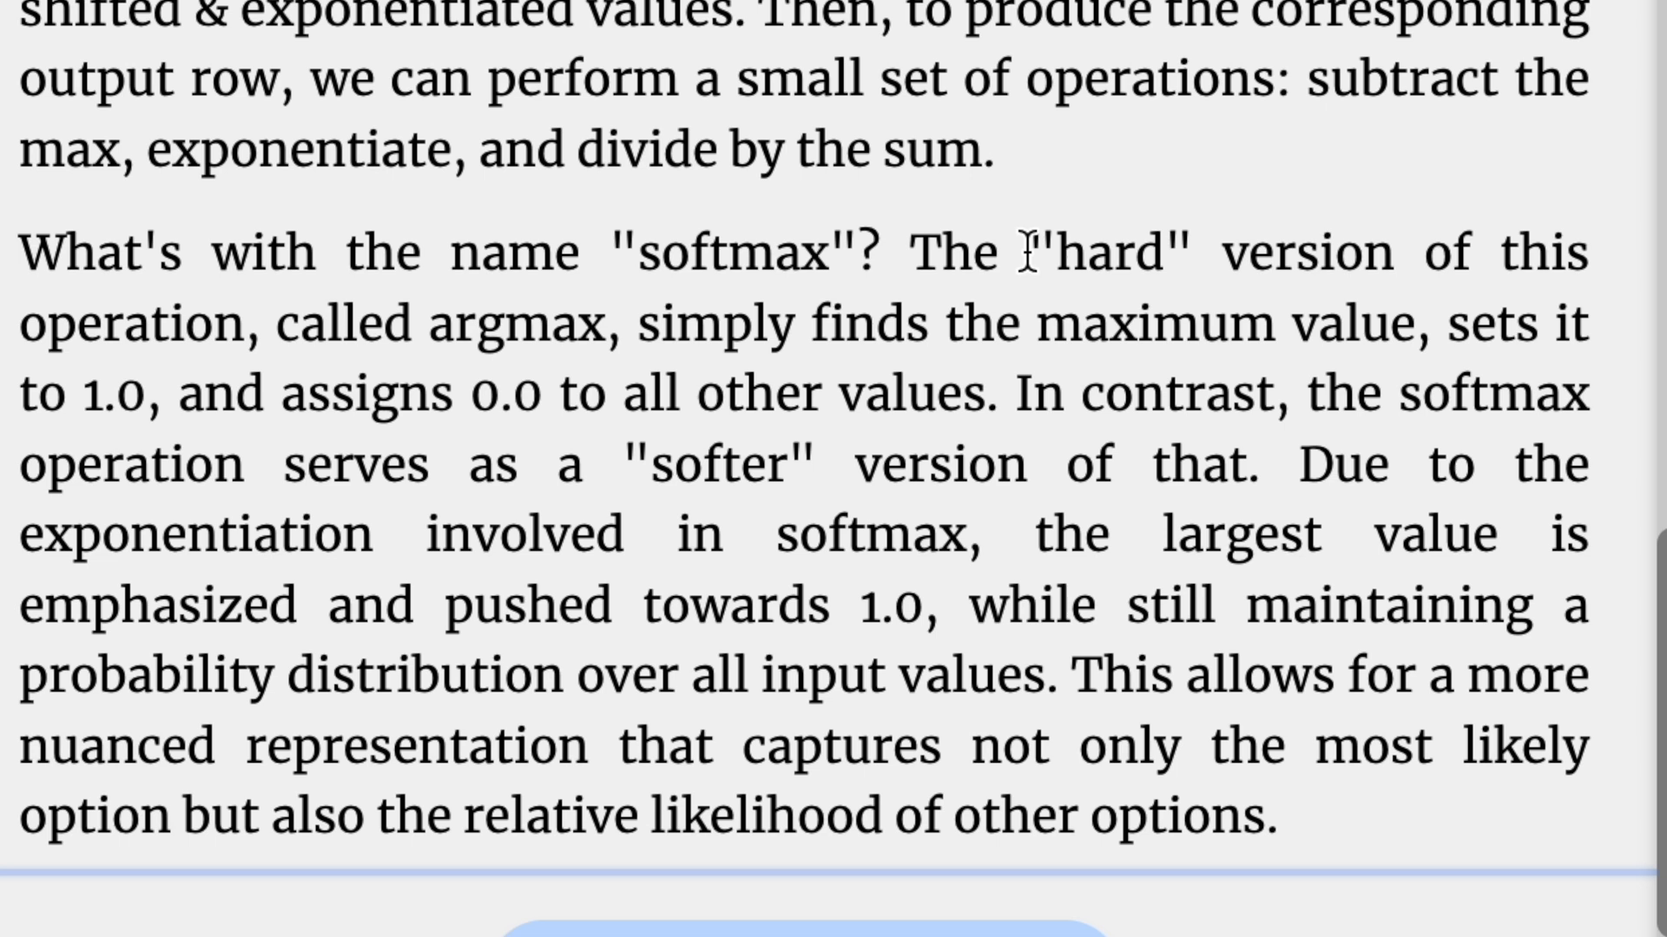
# Highlight the softmax paragraph's last sentence on capturing other options' relative likelihood.
pyautogui.scroll(-3)
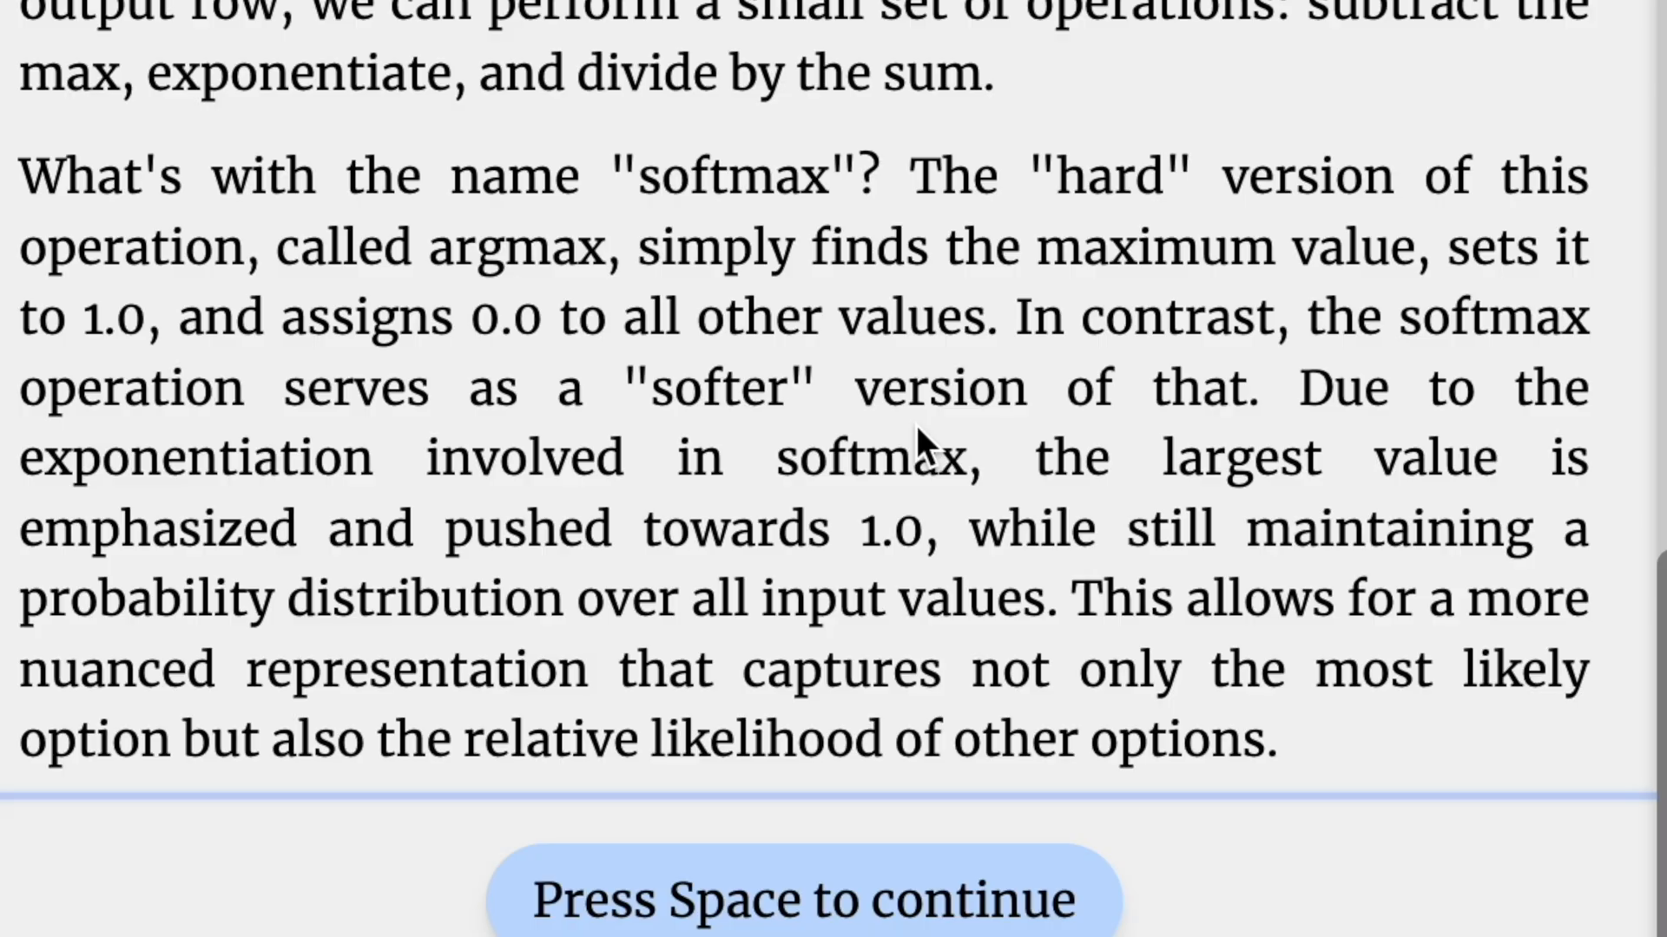
pyautogui.moveTo(100, 415)
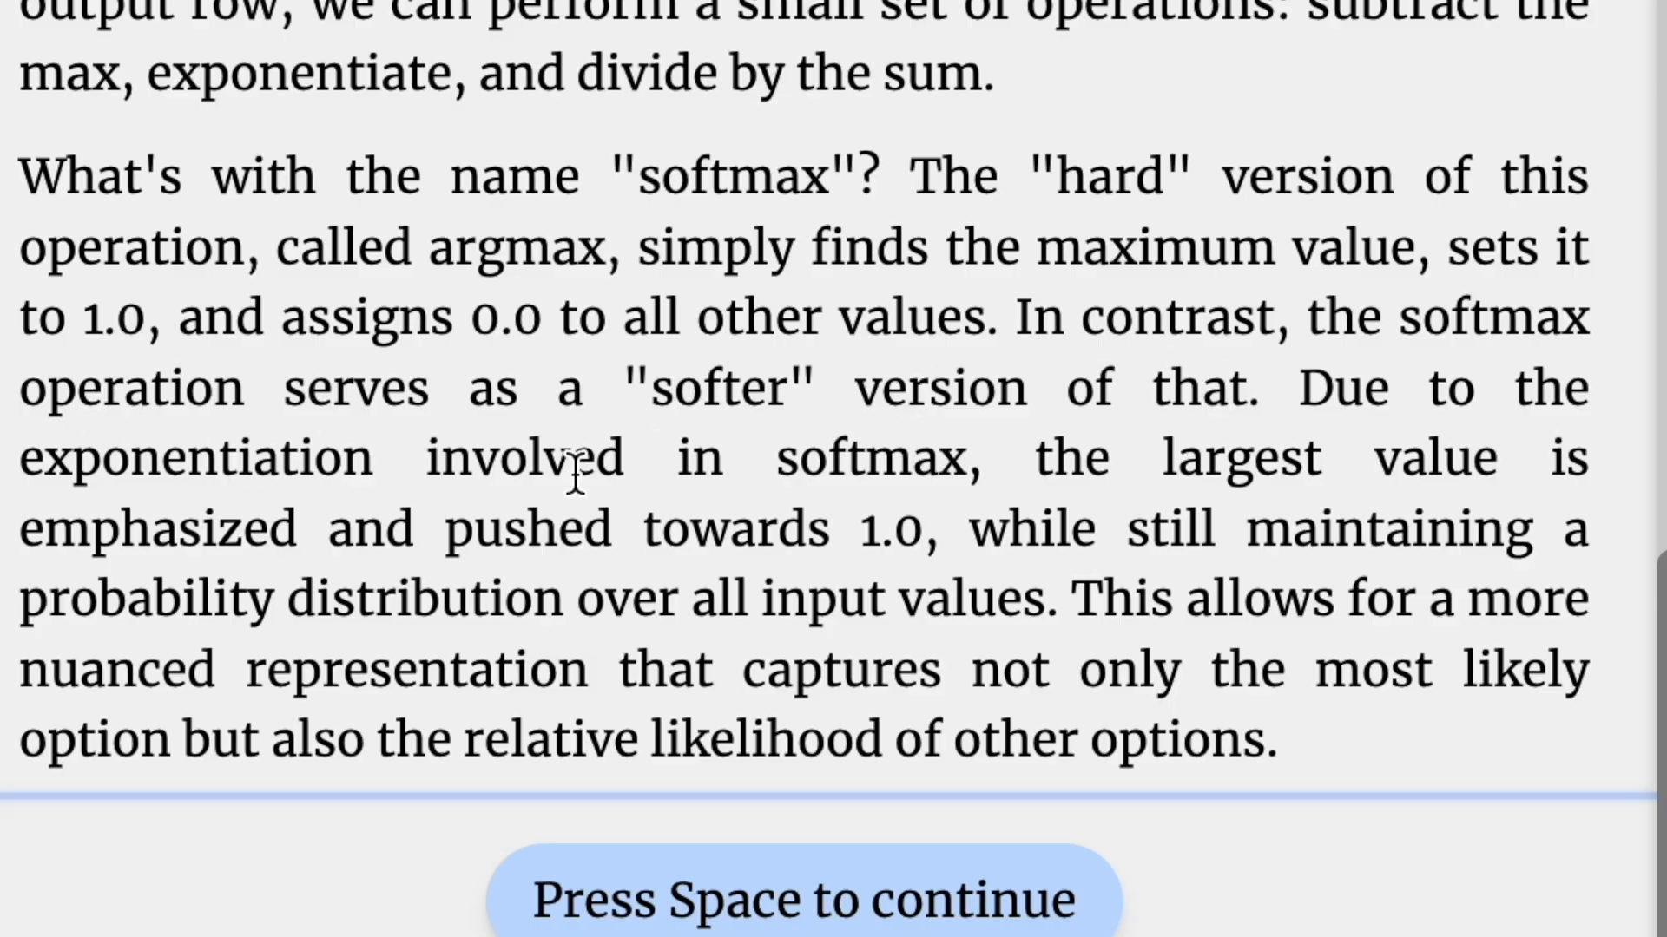
pyautogui.moveTo(983, 483)
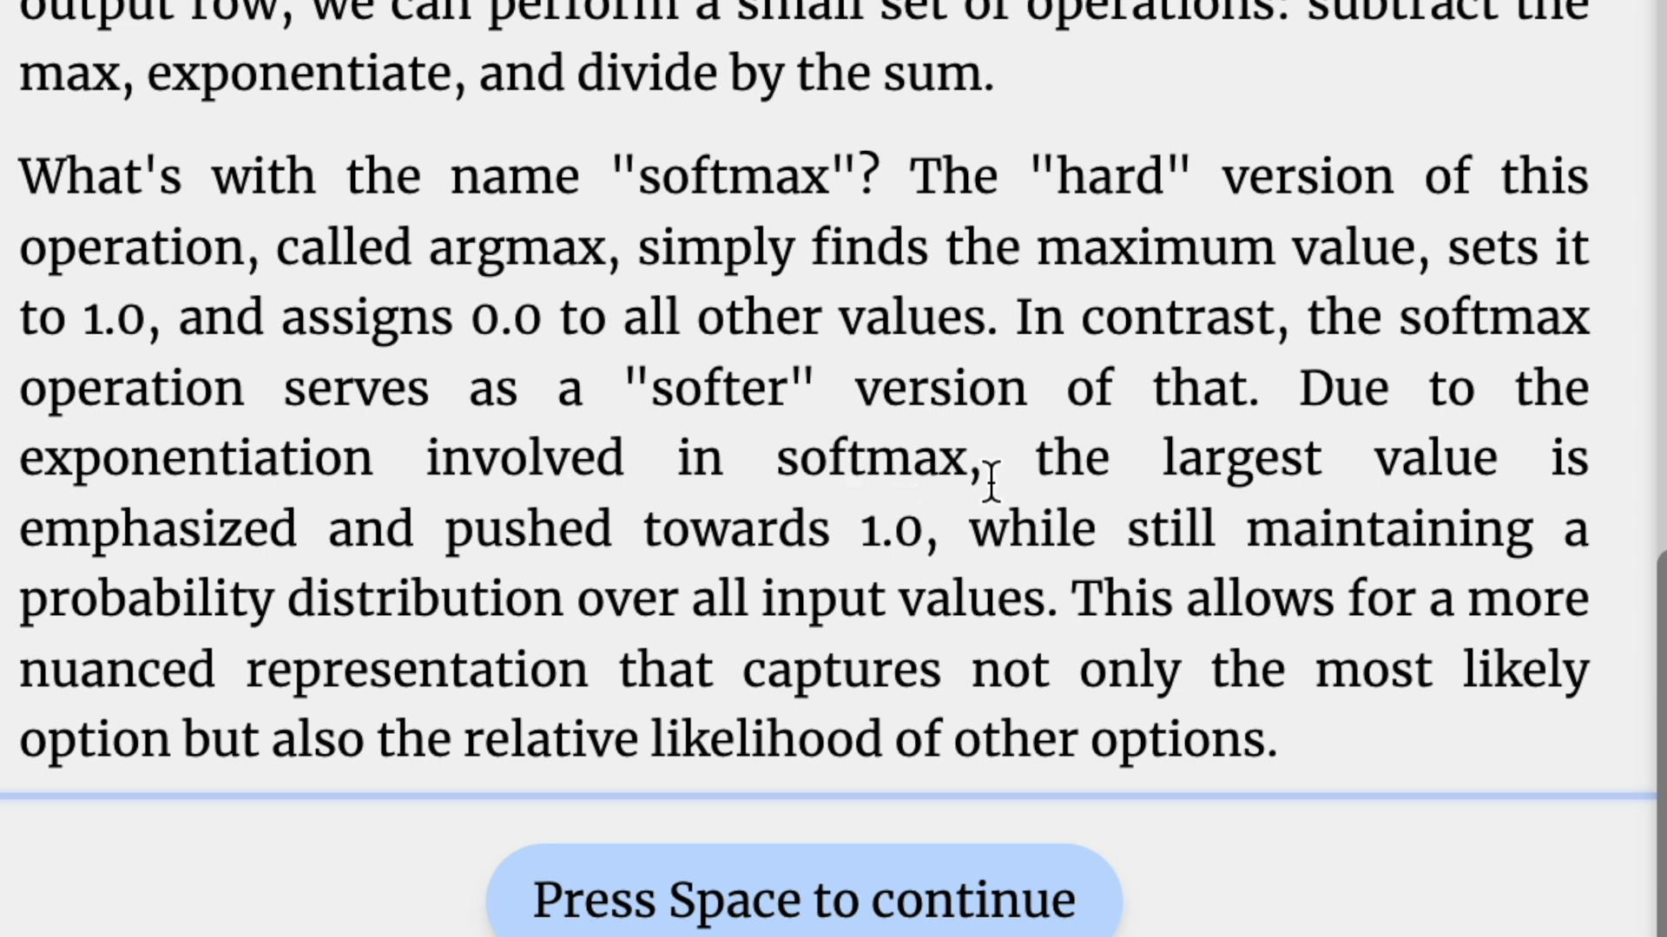
pyautogui.moveTo(677, 470)
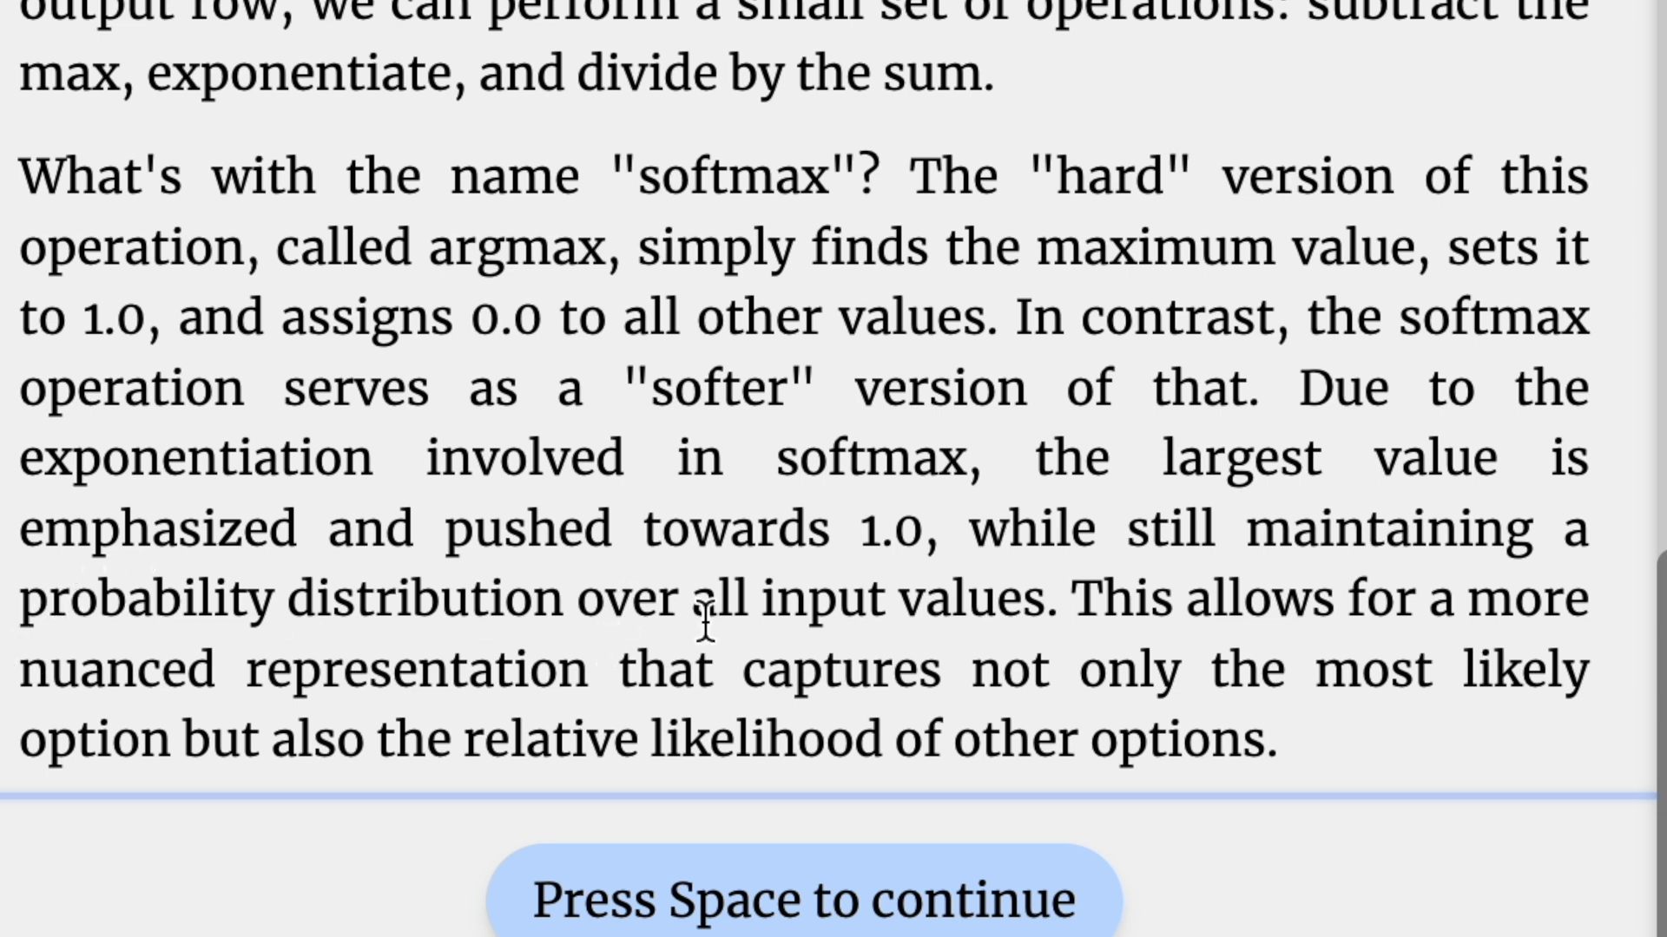
pyautogui.moveTo(1105, 597); pyautogui.dragTo(595, 670)
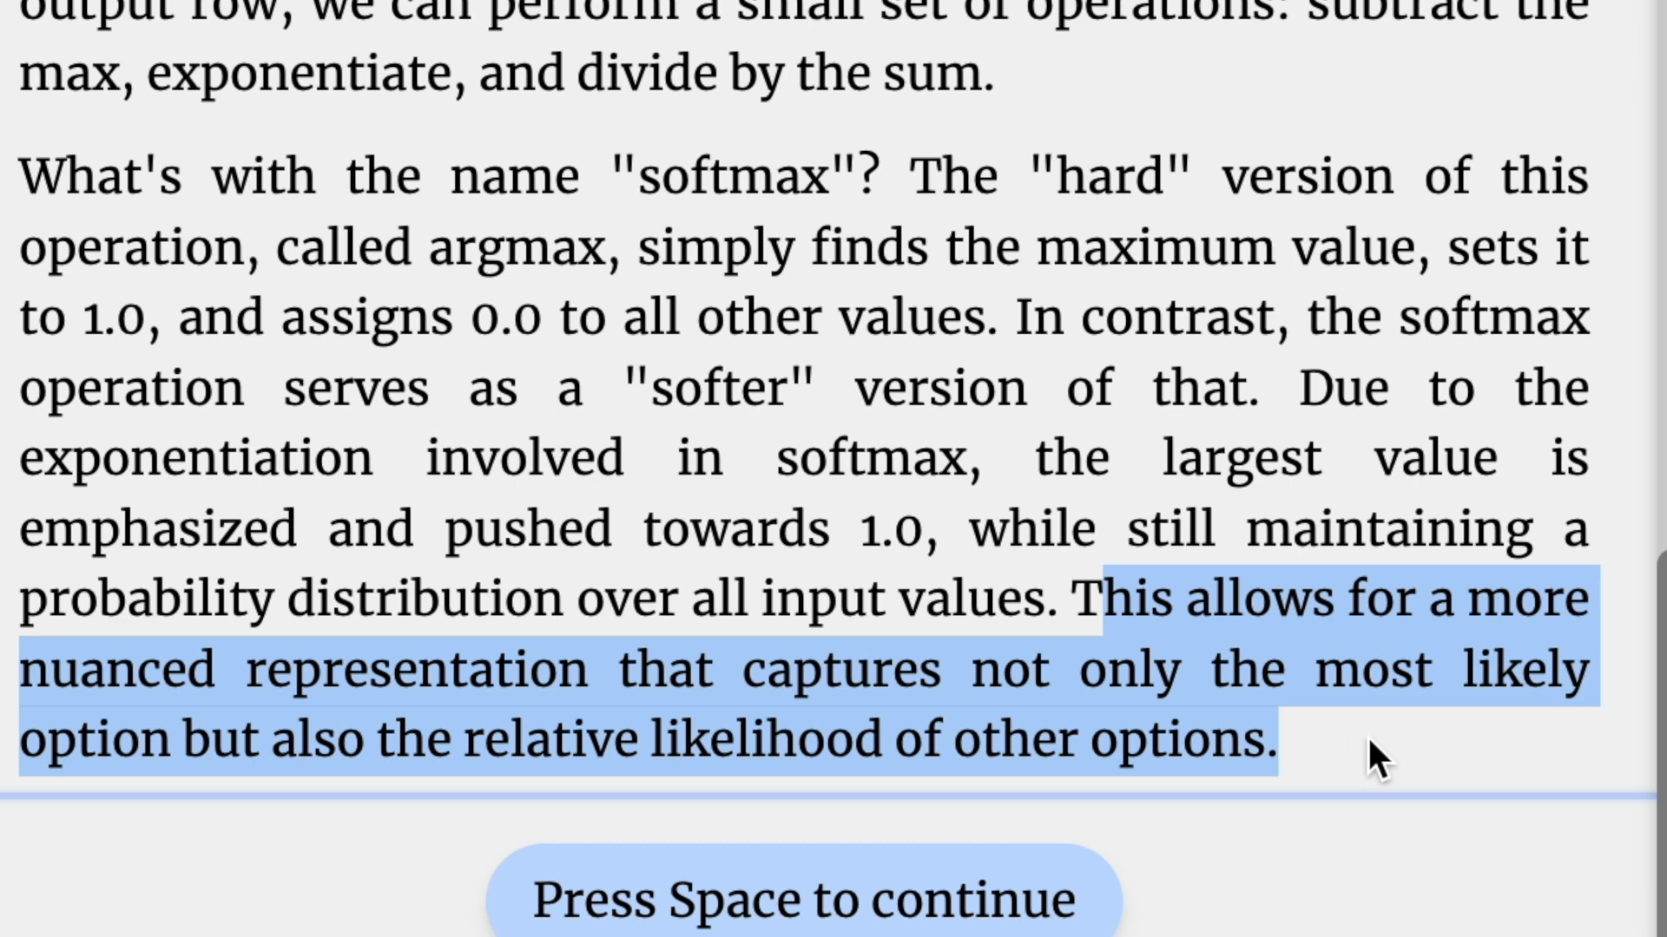
pyautogui.press('space')
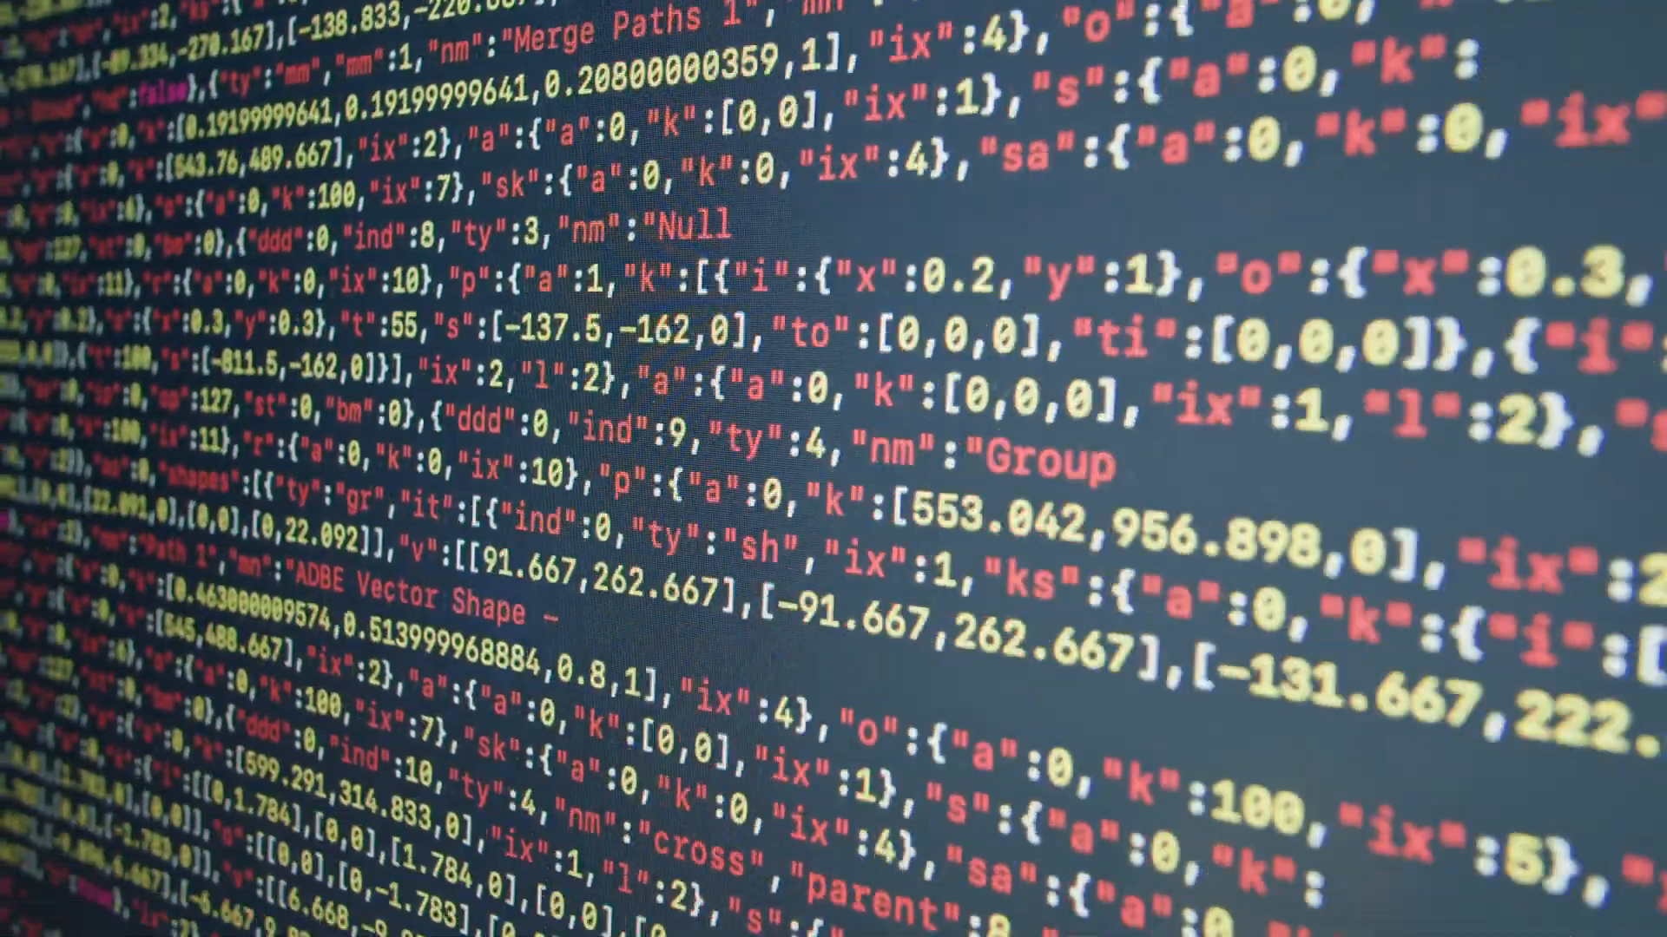
pyautogui.scroll(-3)
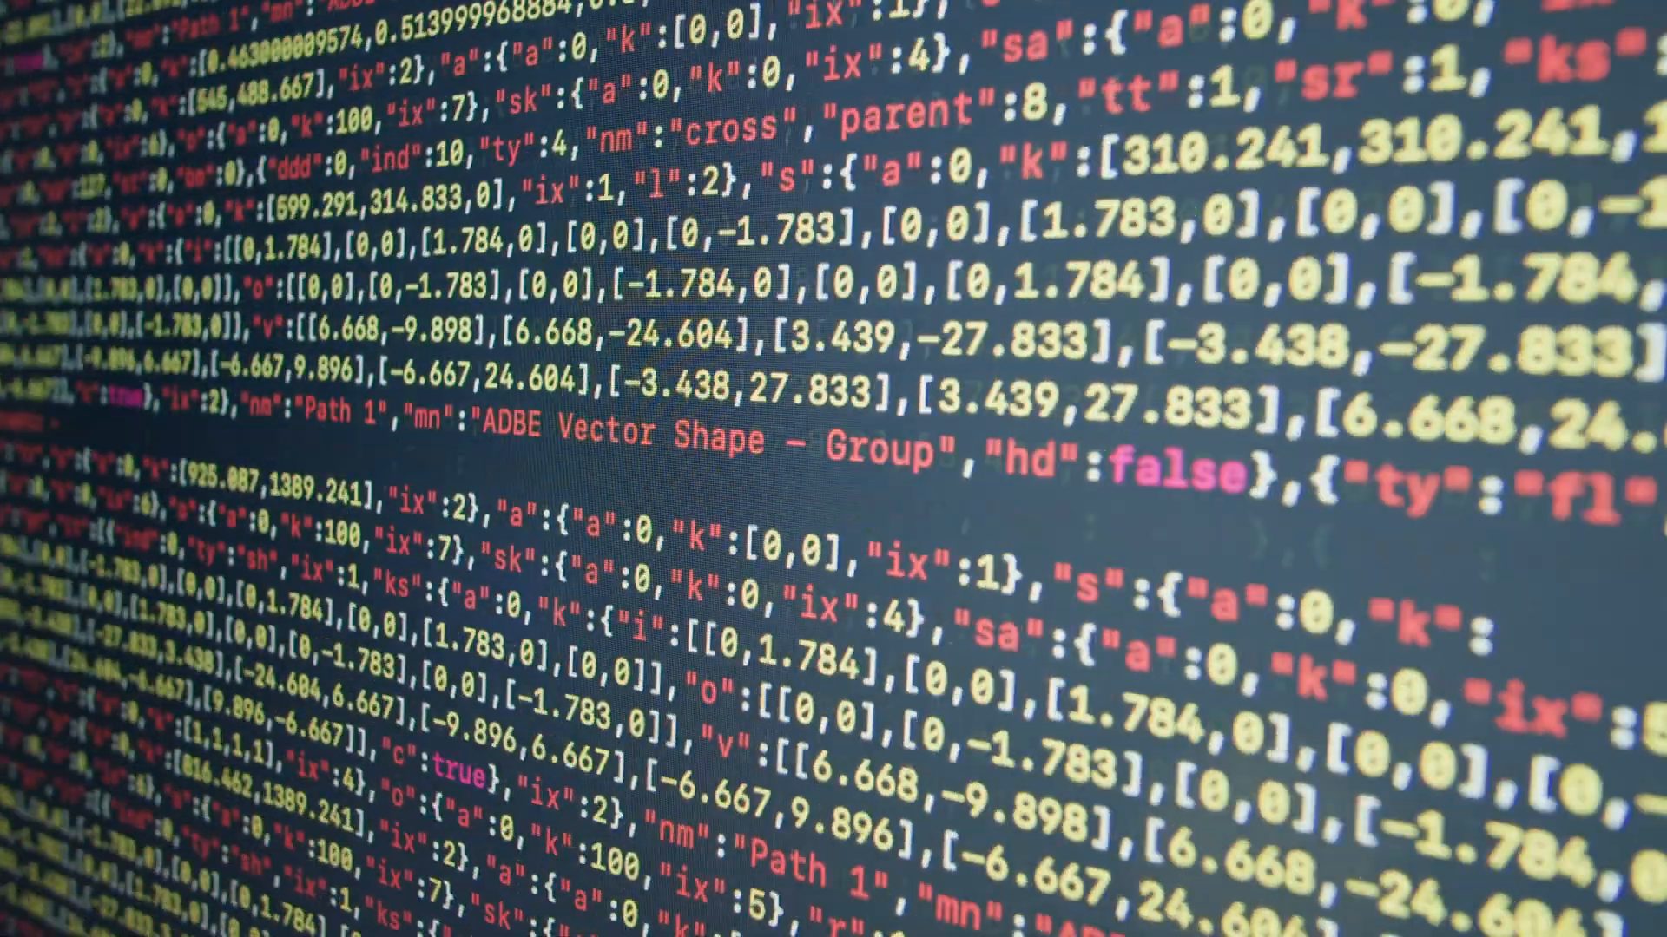
pyautogui.scroll(-3)
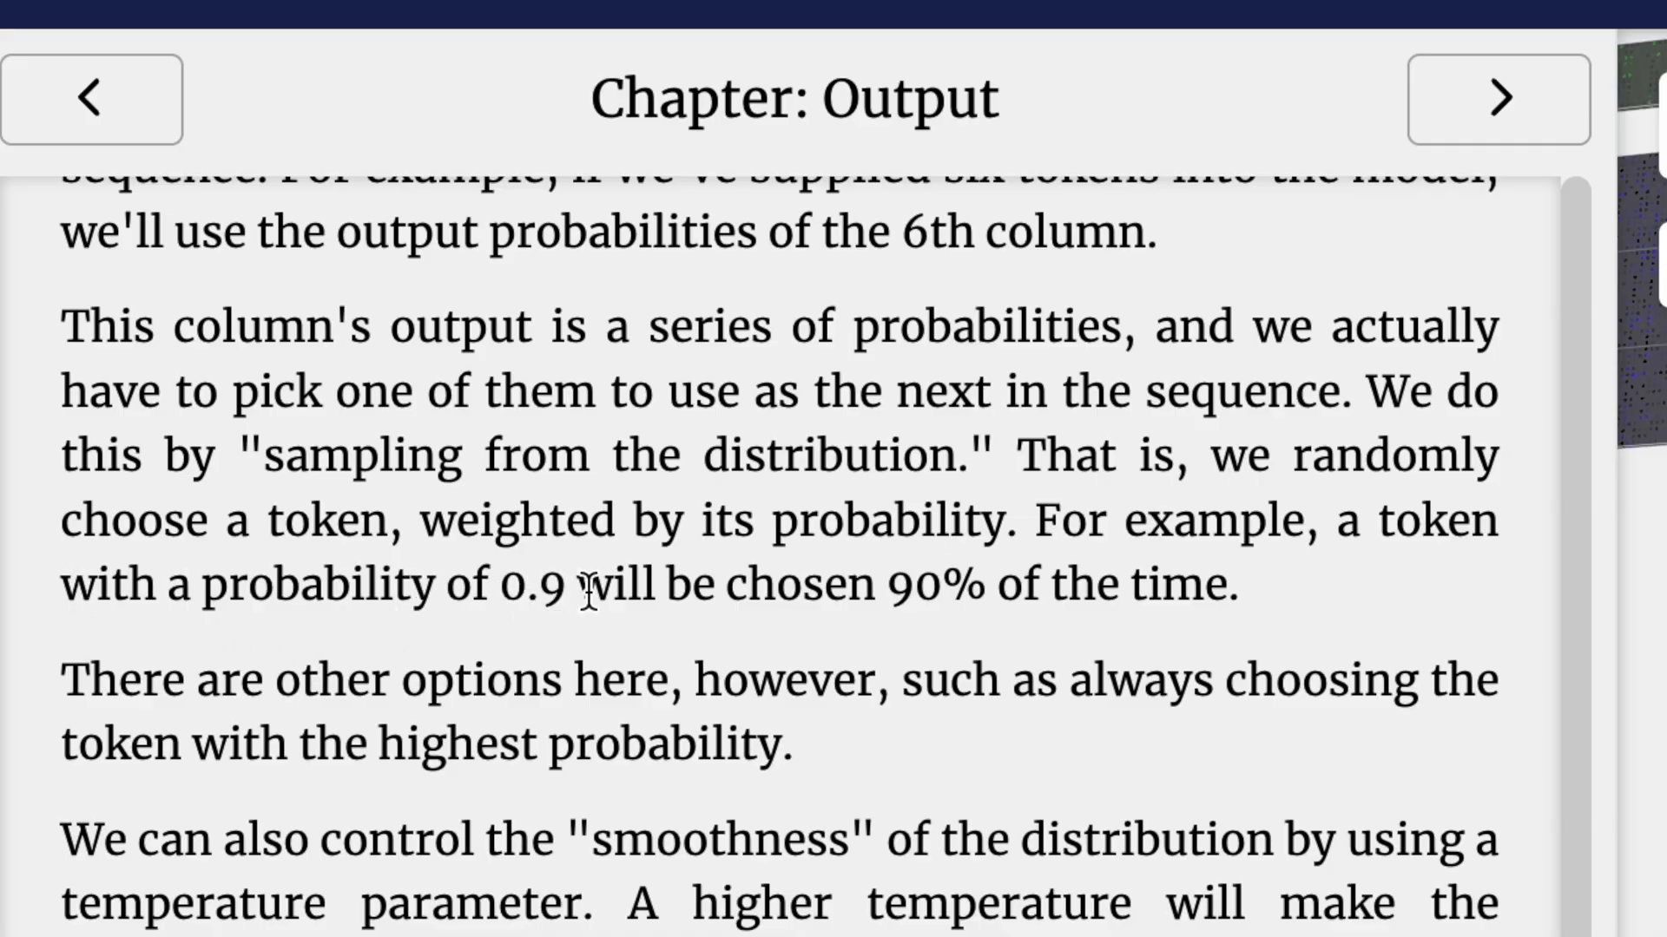
# Highlight 'will be chosen 90' and scroll down to the temperature paragraphs.
pyautogui.moveTo(573, 584); pyautogui.dragTo(946, 584)
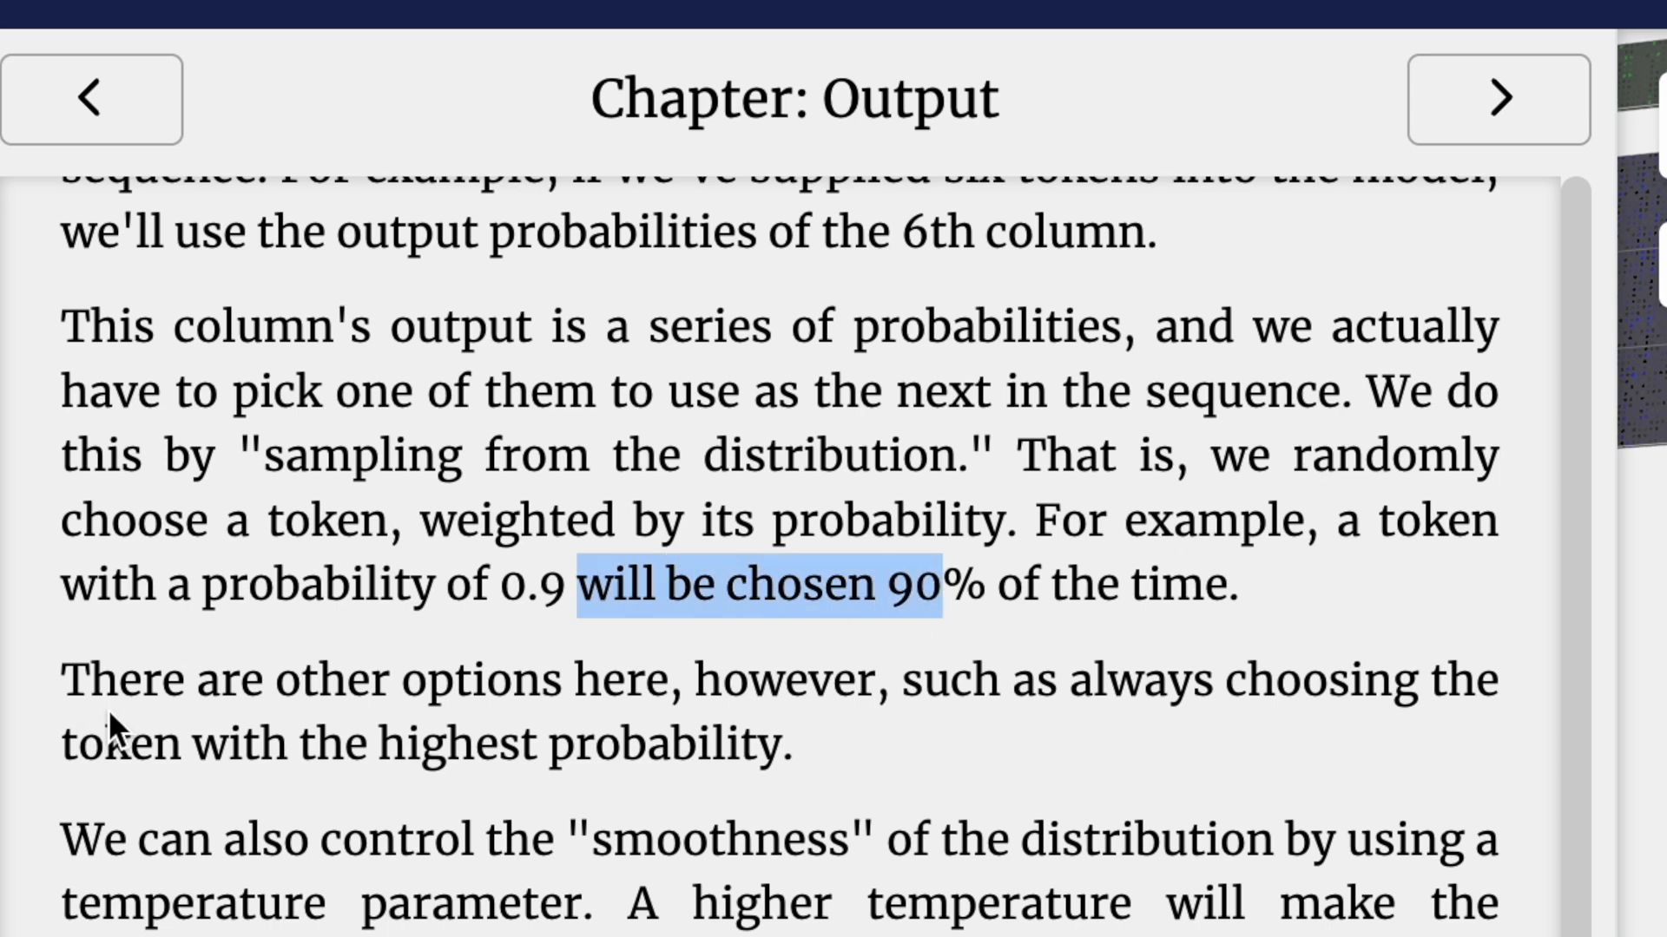
pyautogui.scroll(-3)
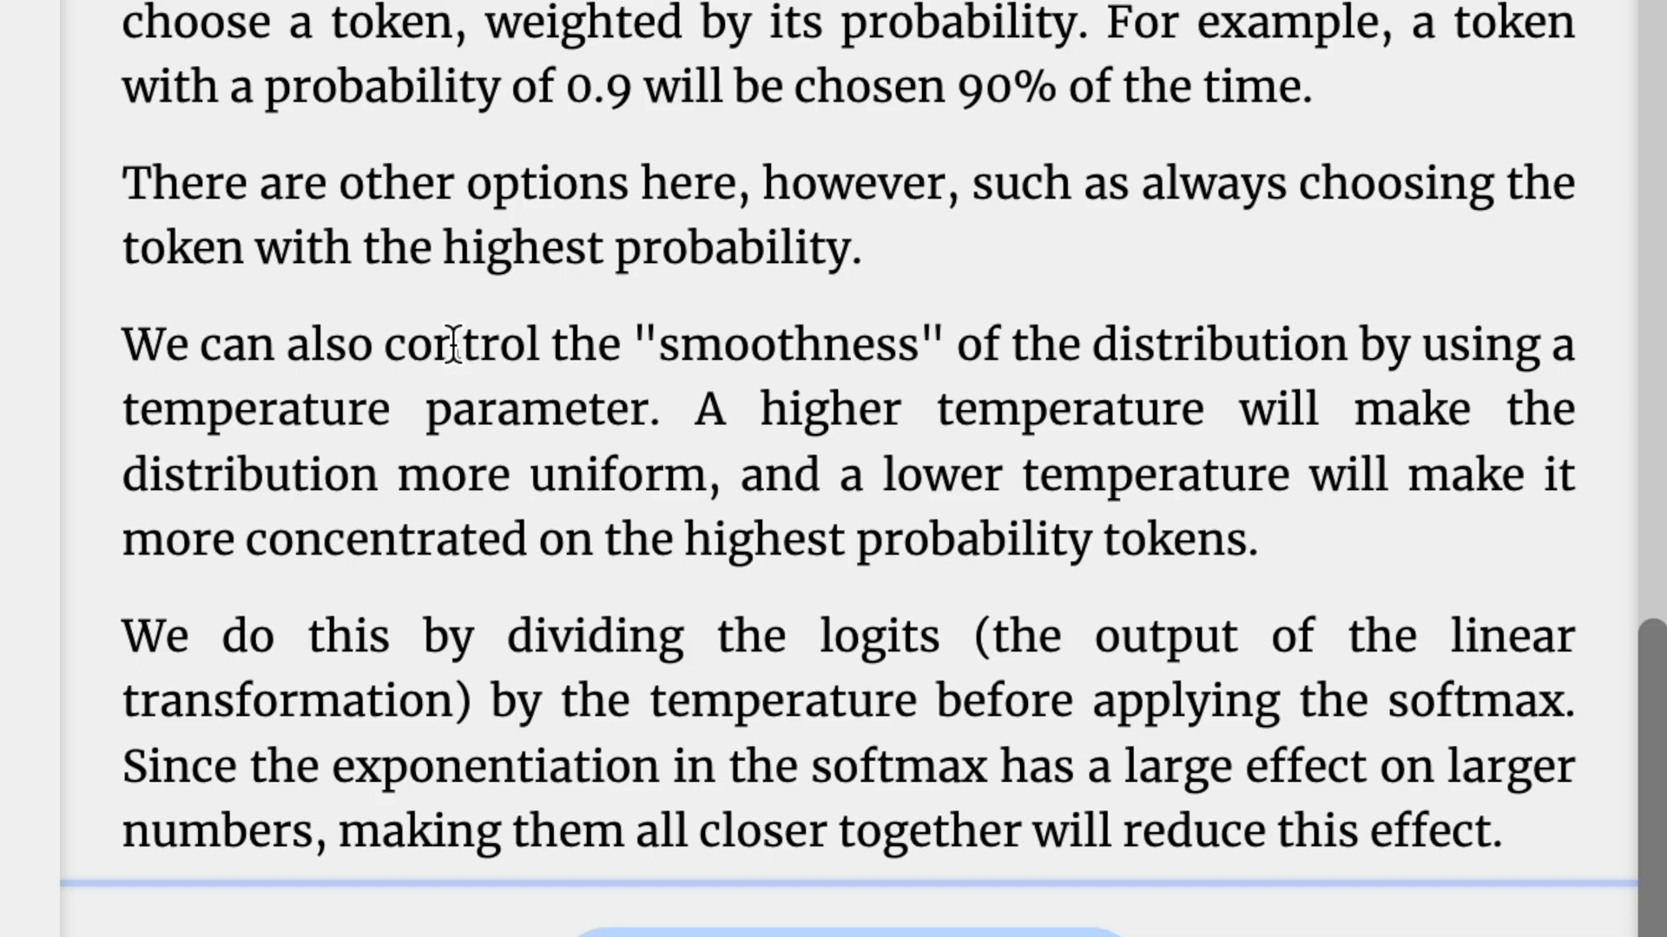